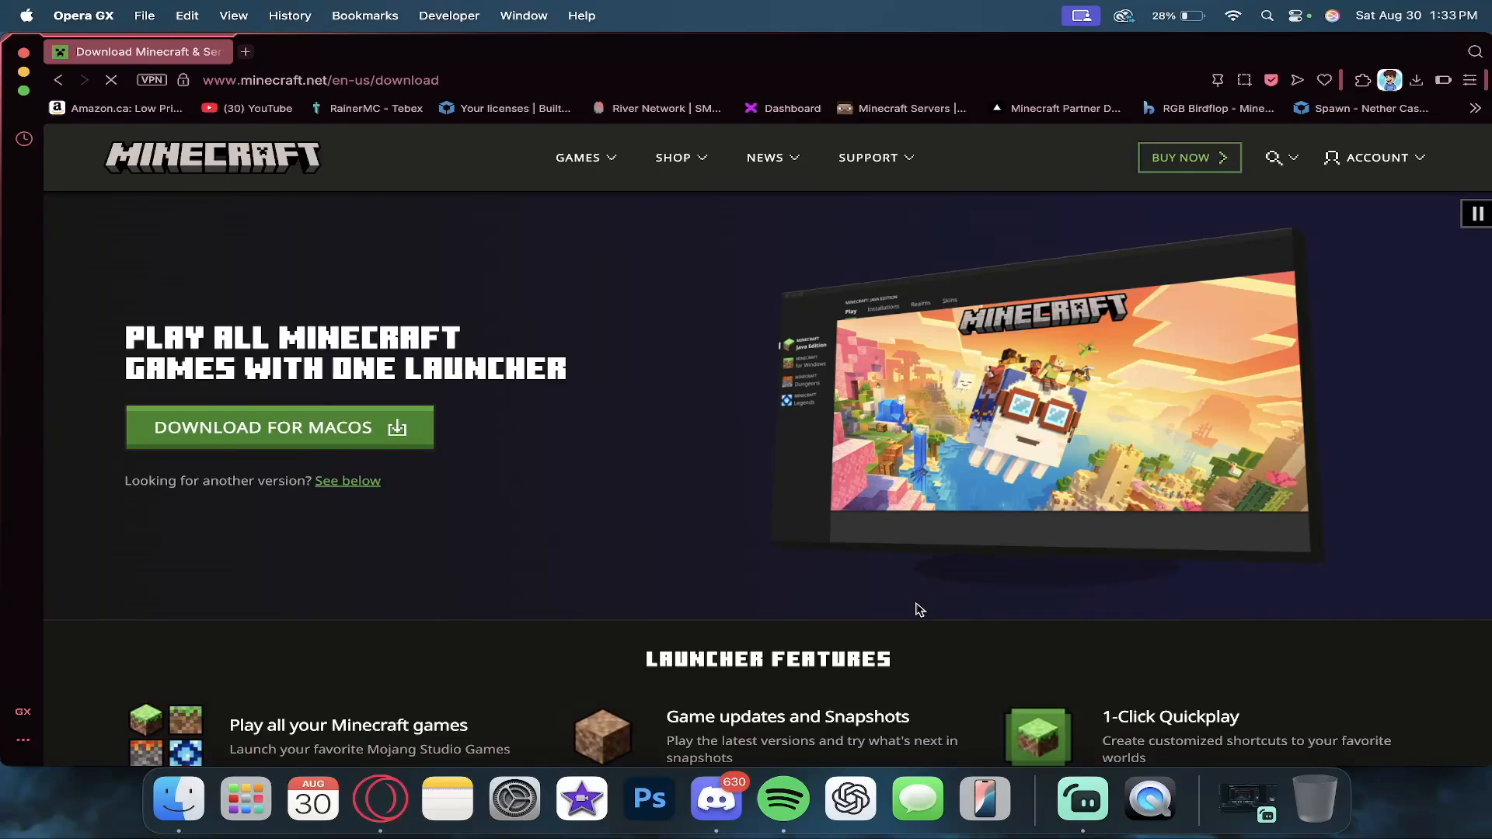
mouse_move(738, 502)
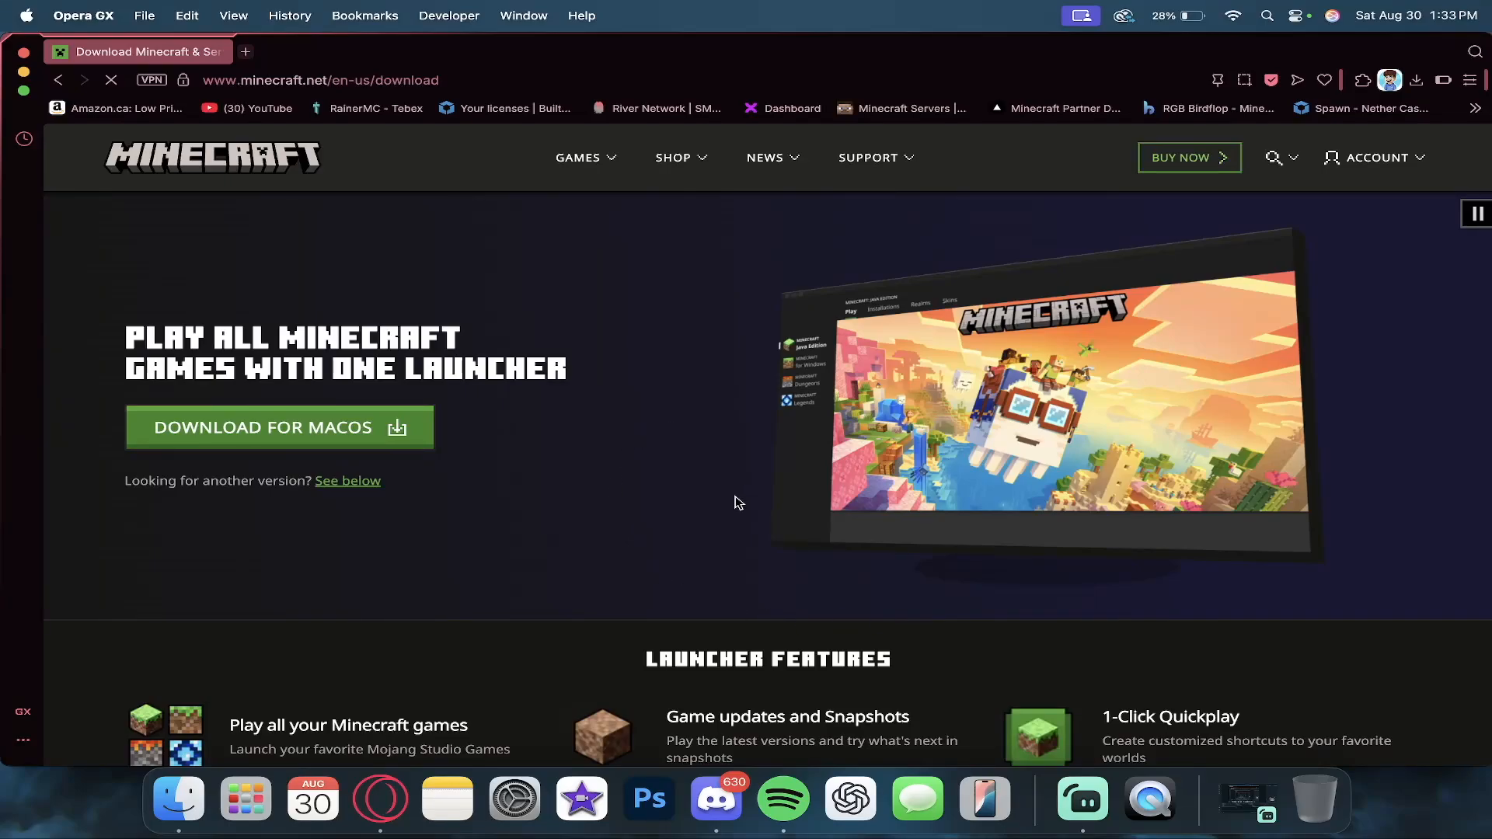
mouse_move(696, 465)
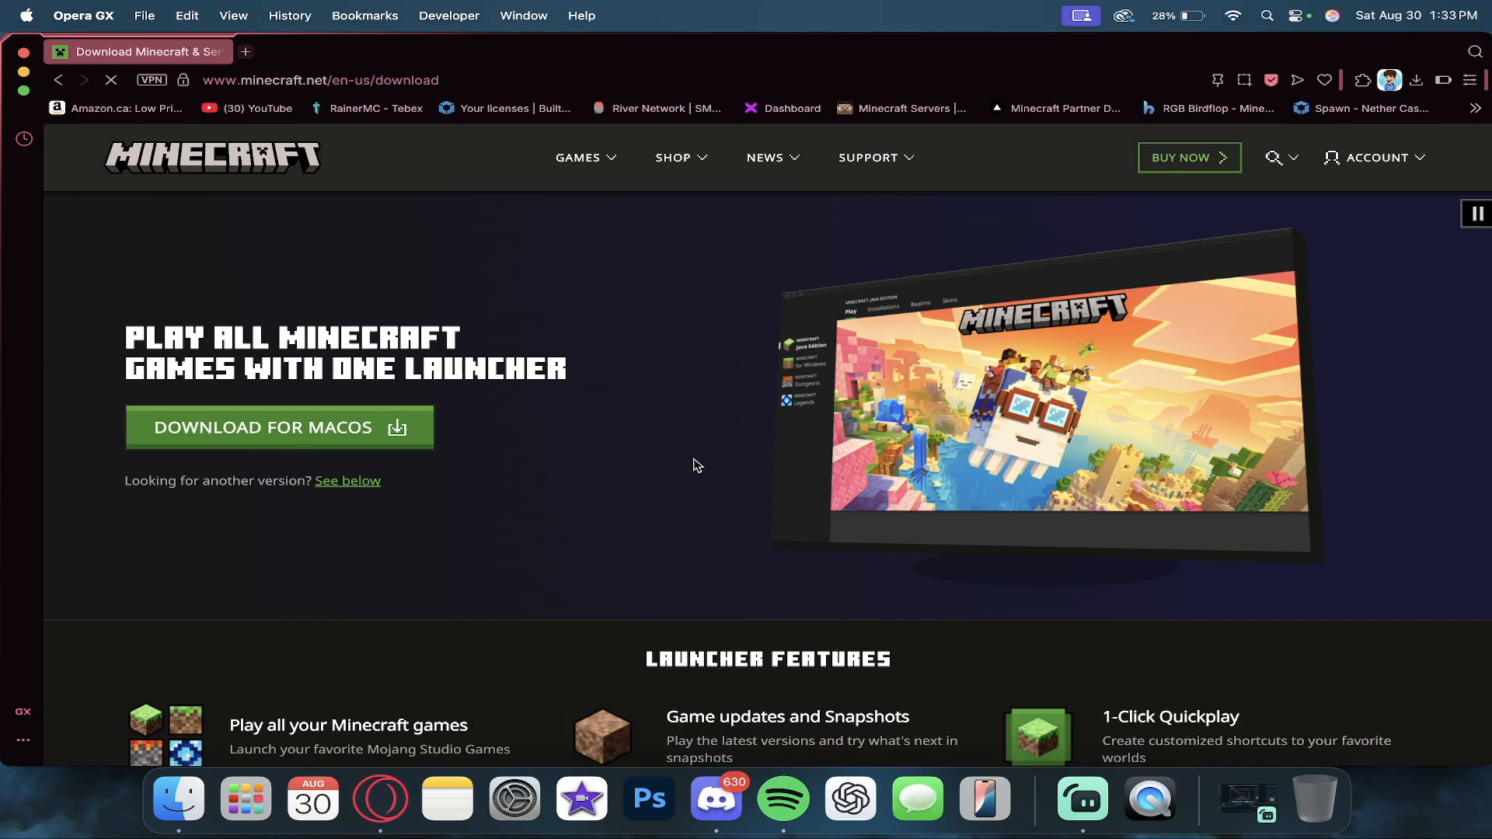
mouse_move(588, 475)
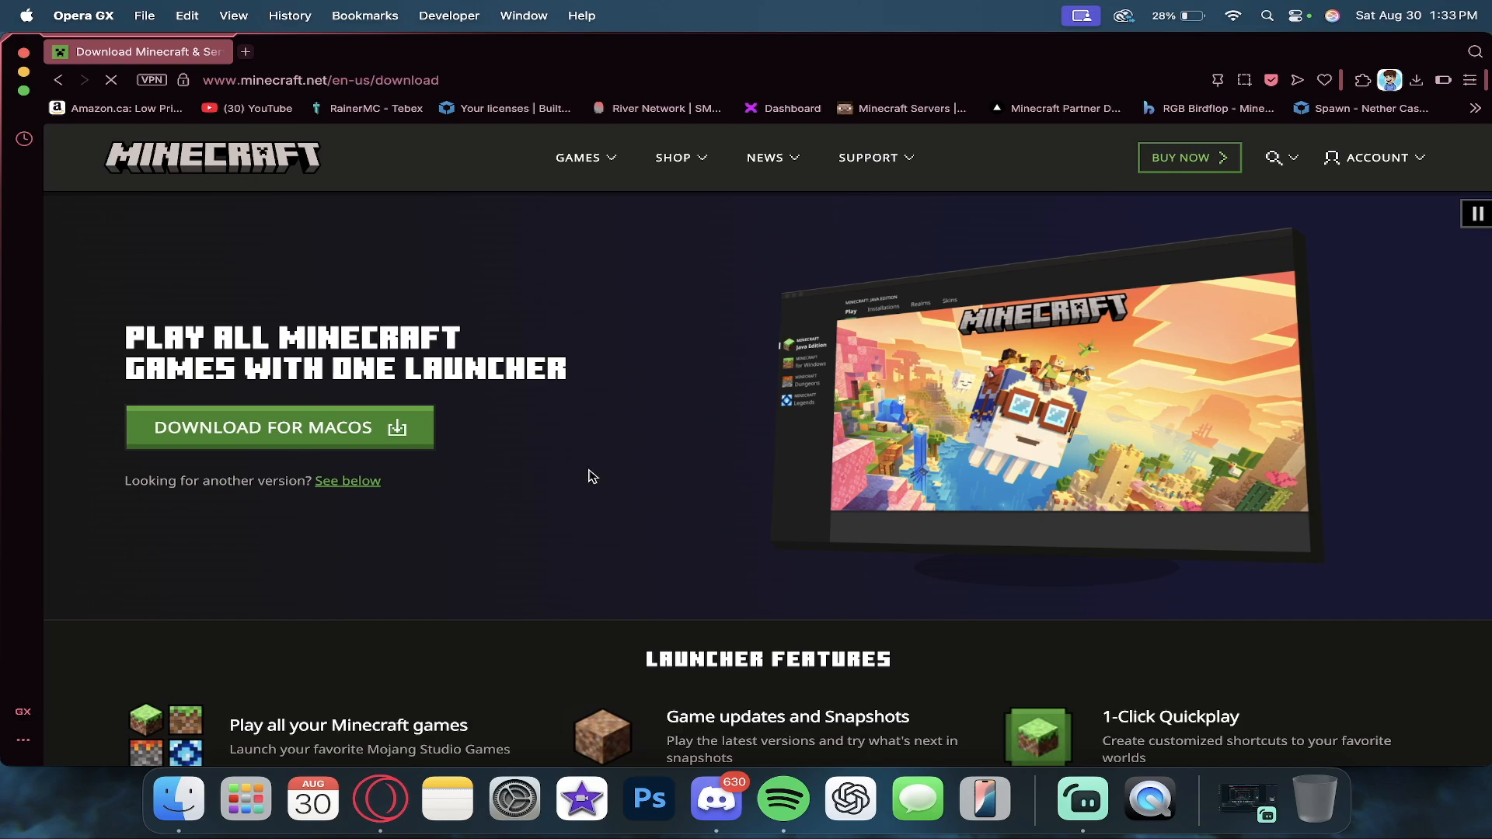
mouse_move(629, 429)
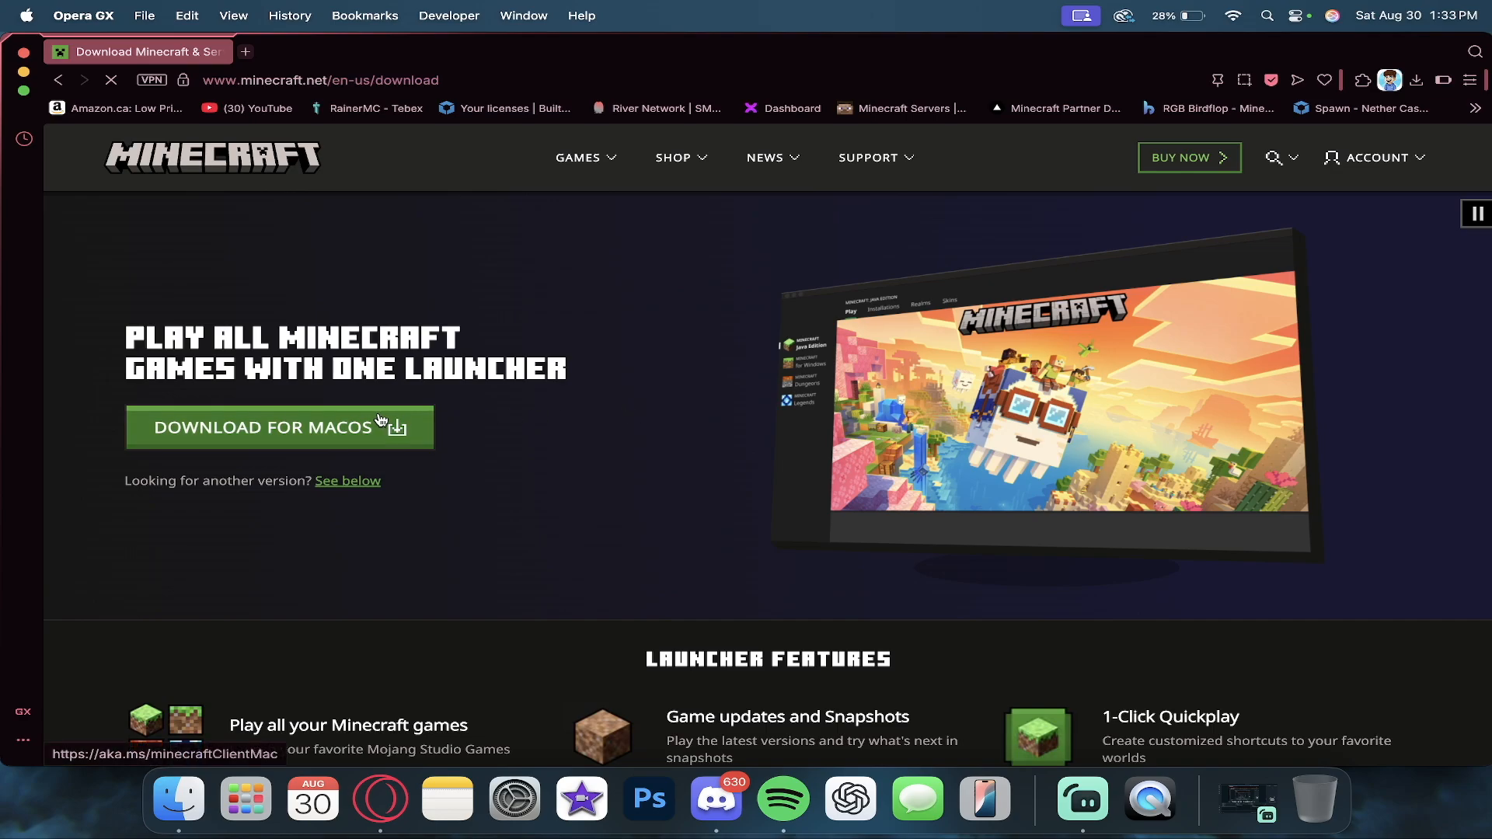
- Download Minecraft.dmg for macOS and open it from the downloads popup
click(278, 425)
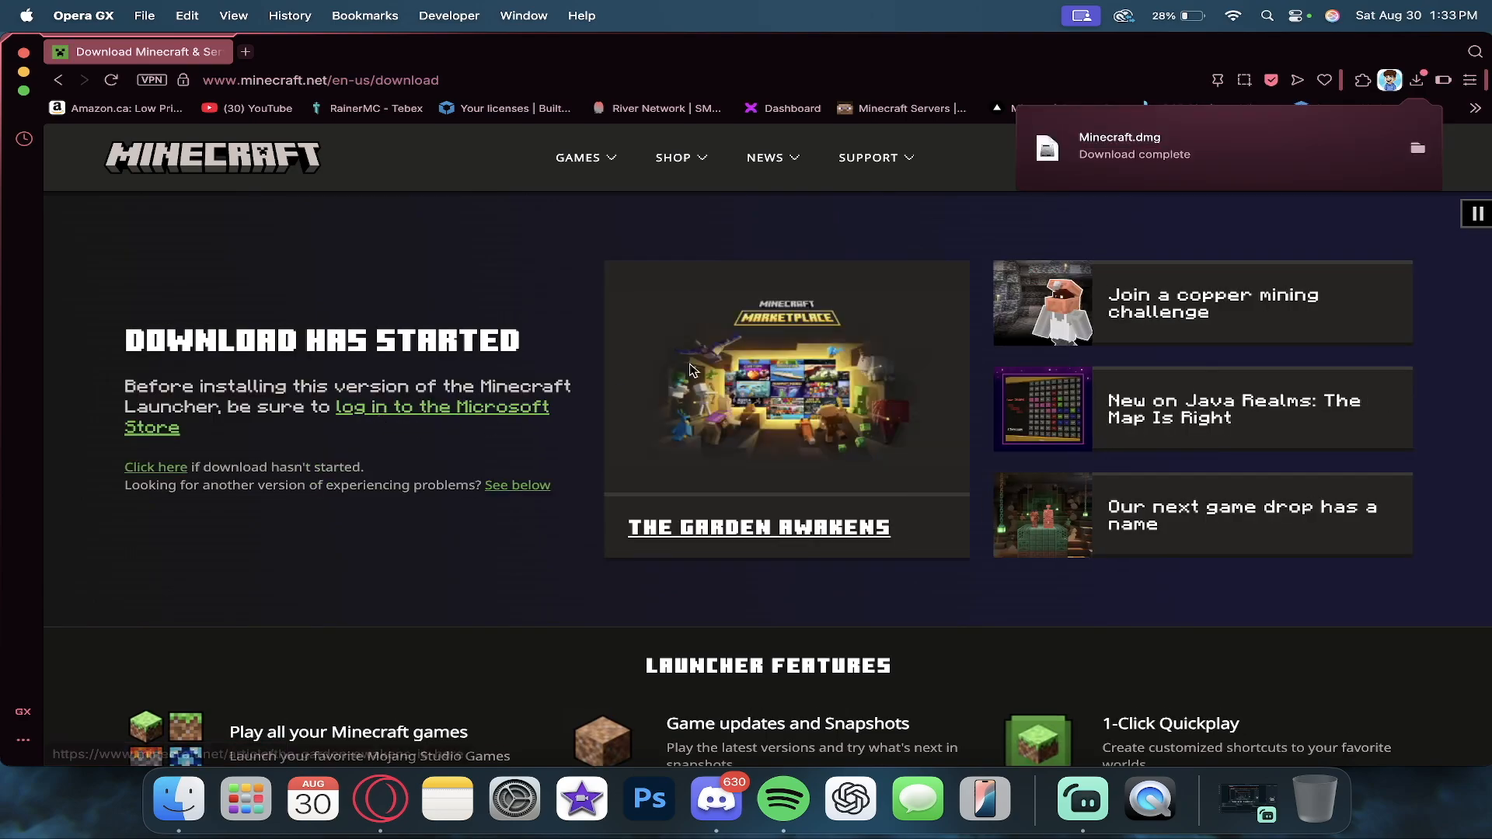
mouse_move(1156, 156)
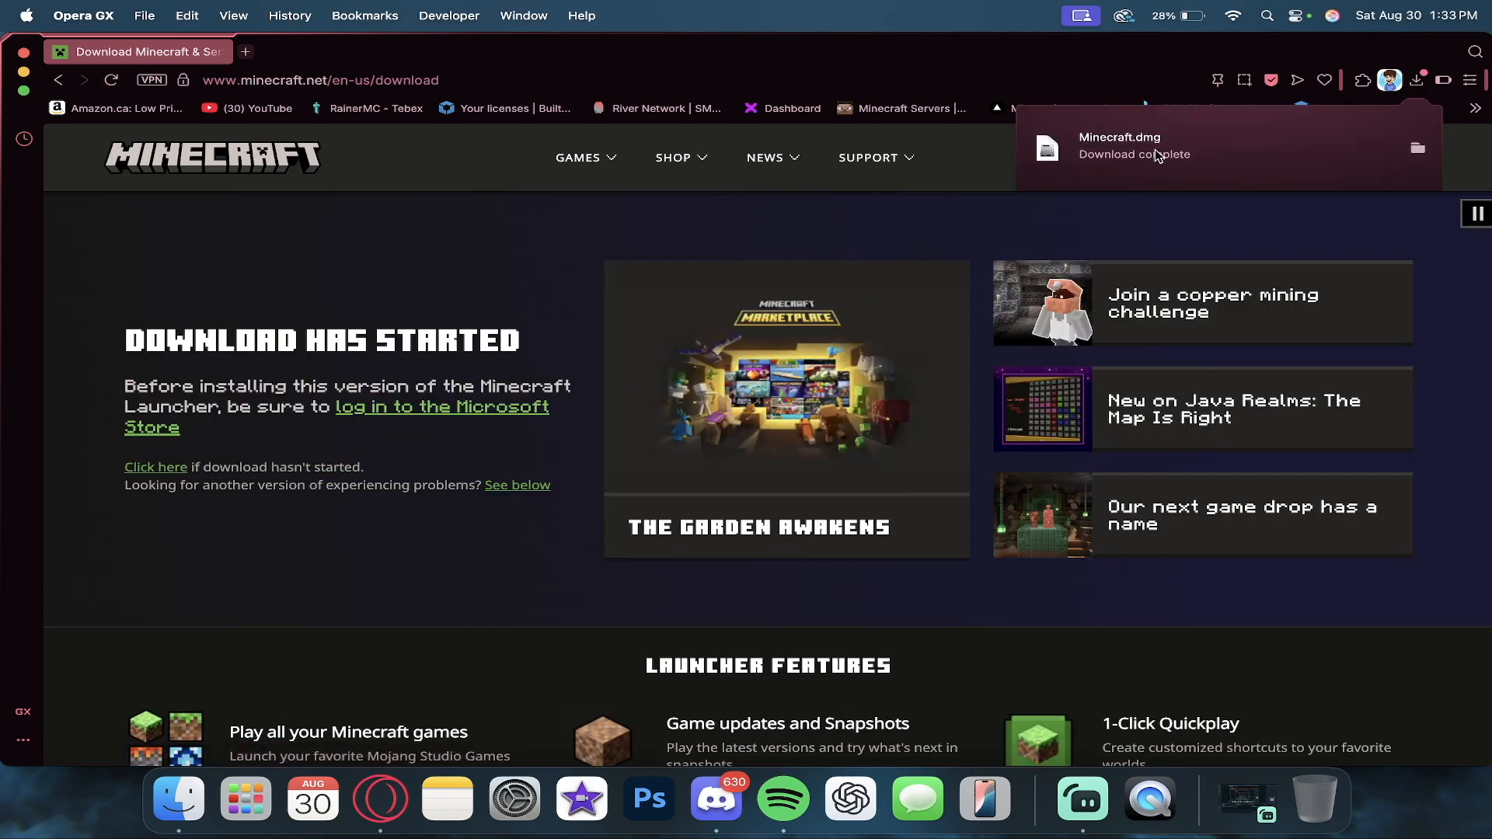
click(1122, 154)
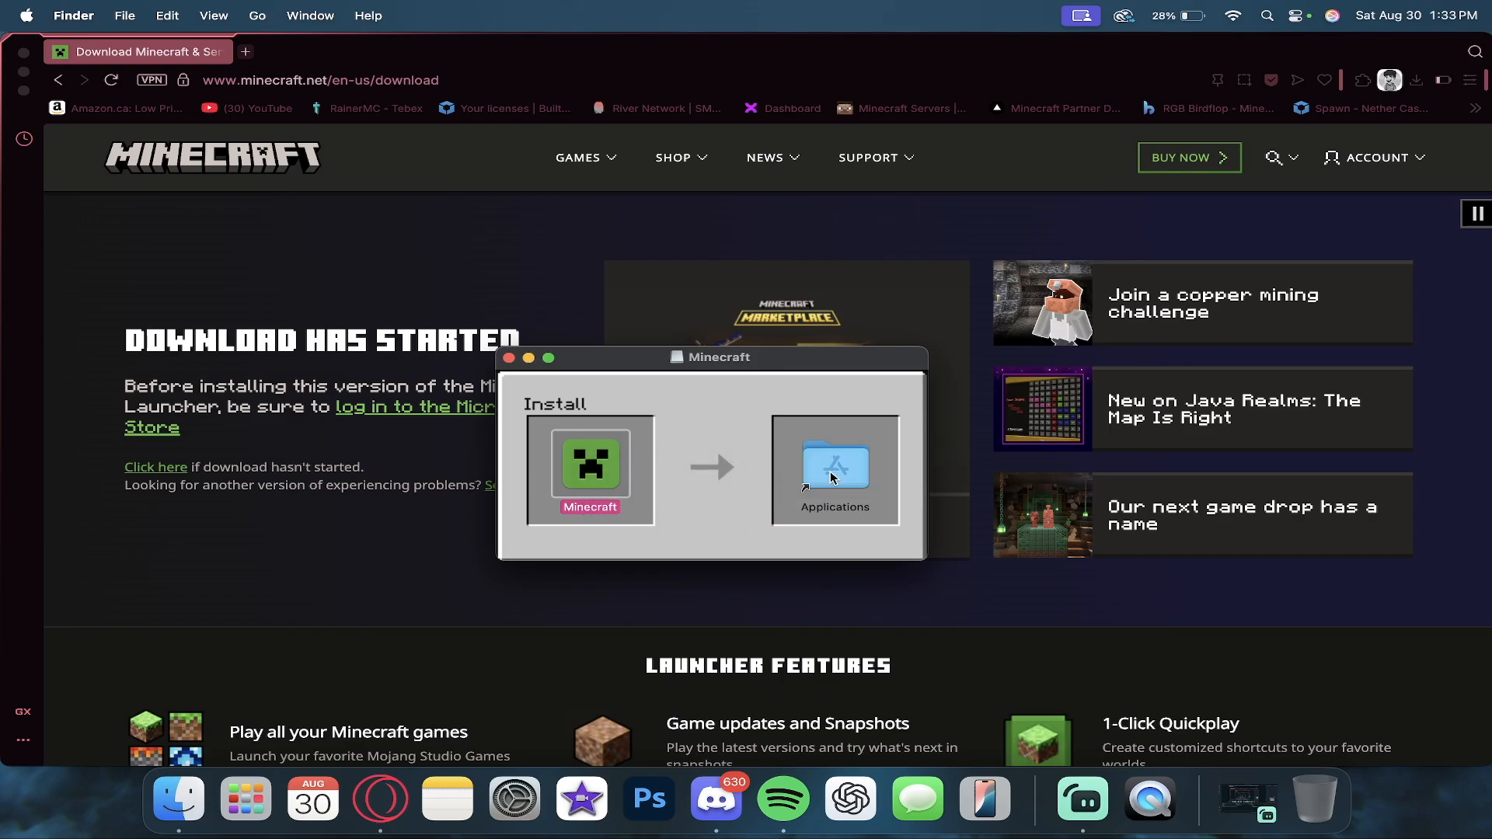
- Launch Minecraft from the Applications folder shown in the installer
click(834, 469)
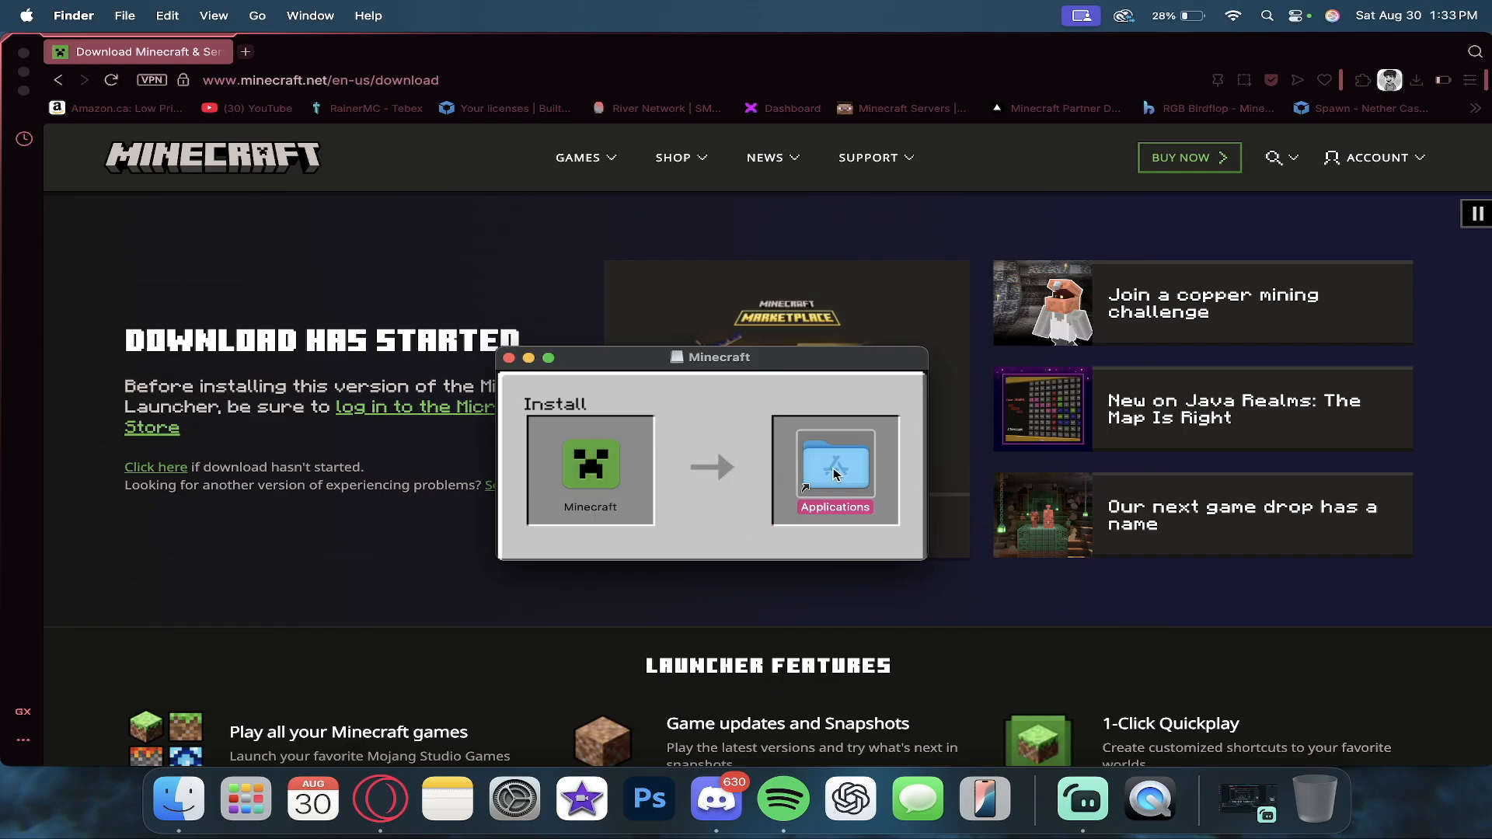
double_click(835, 466)
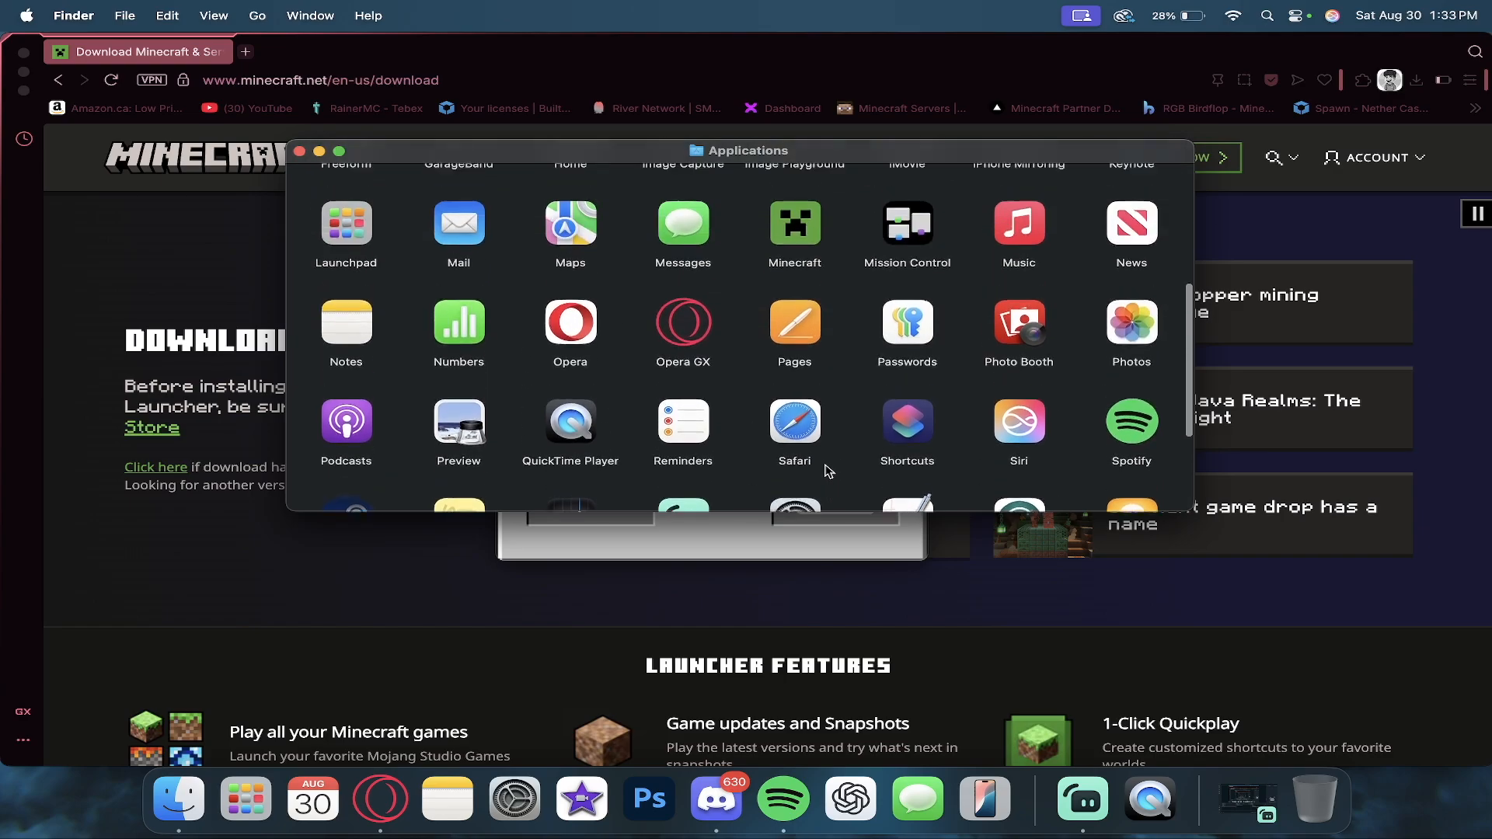
scroll(up, 3)
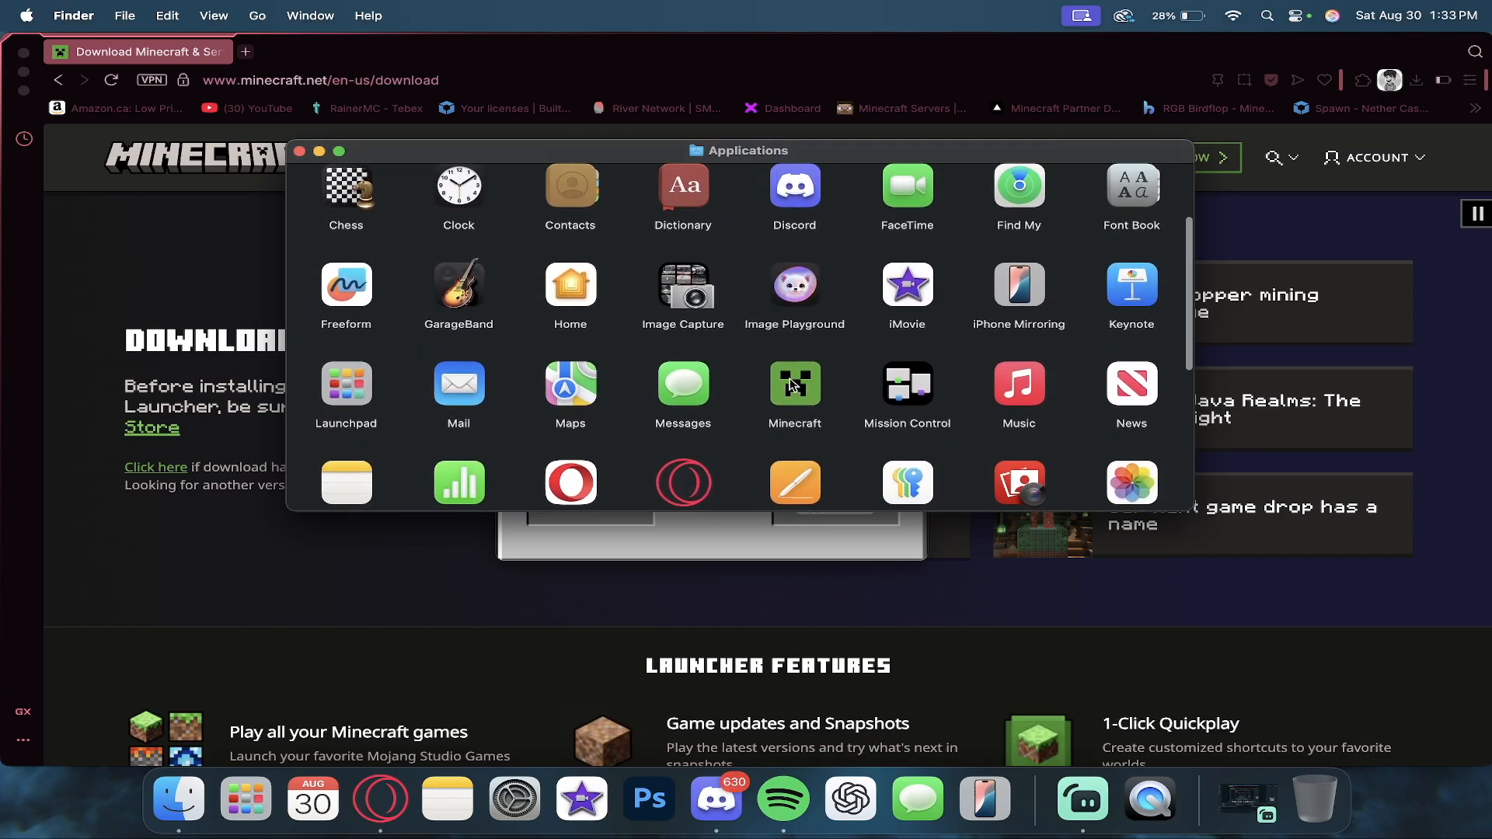
double_click(795, 390)
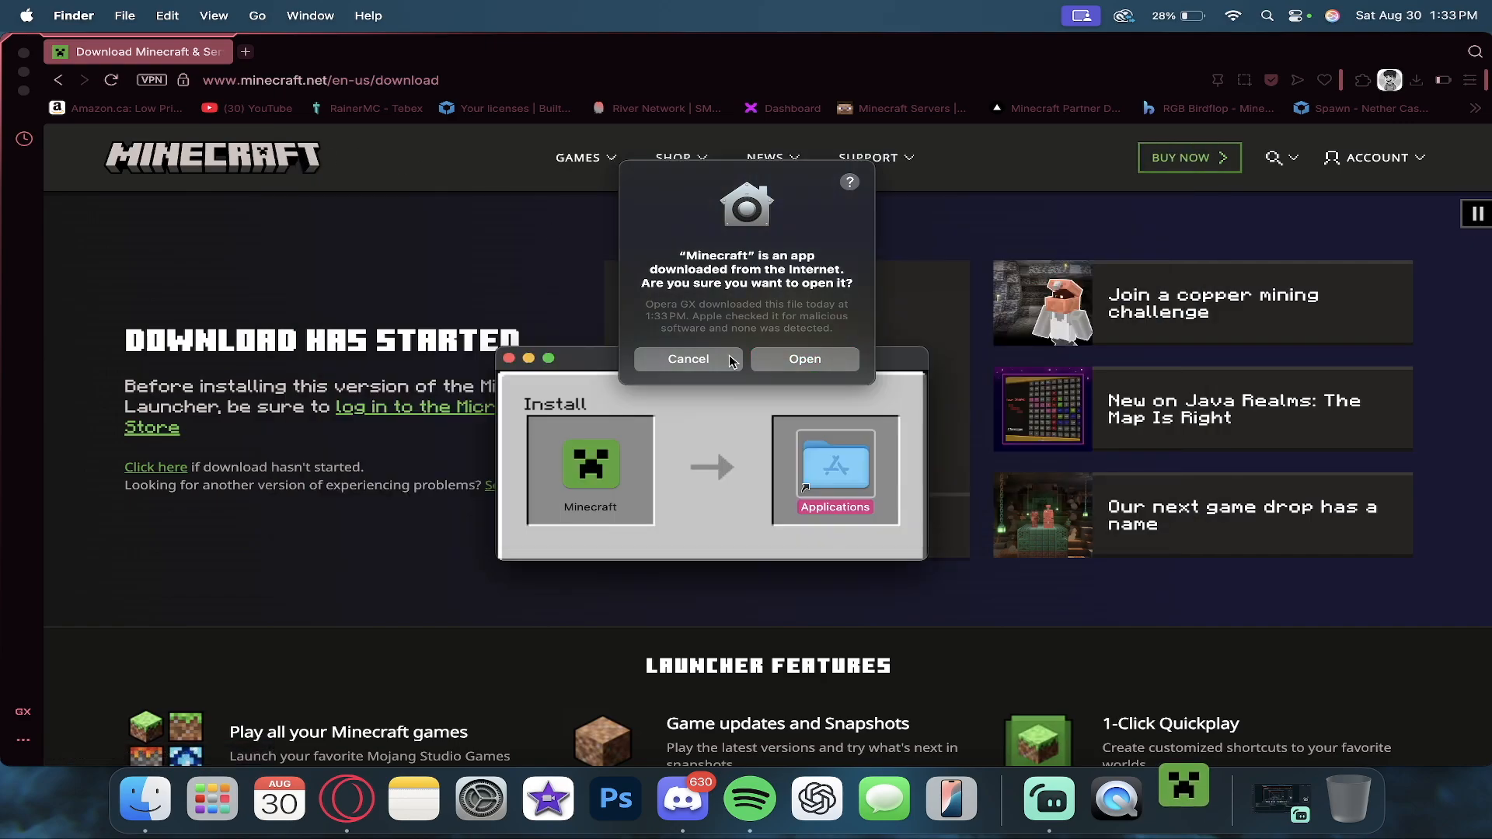
mouse_move(803, 359)
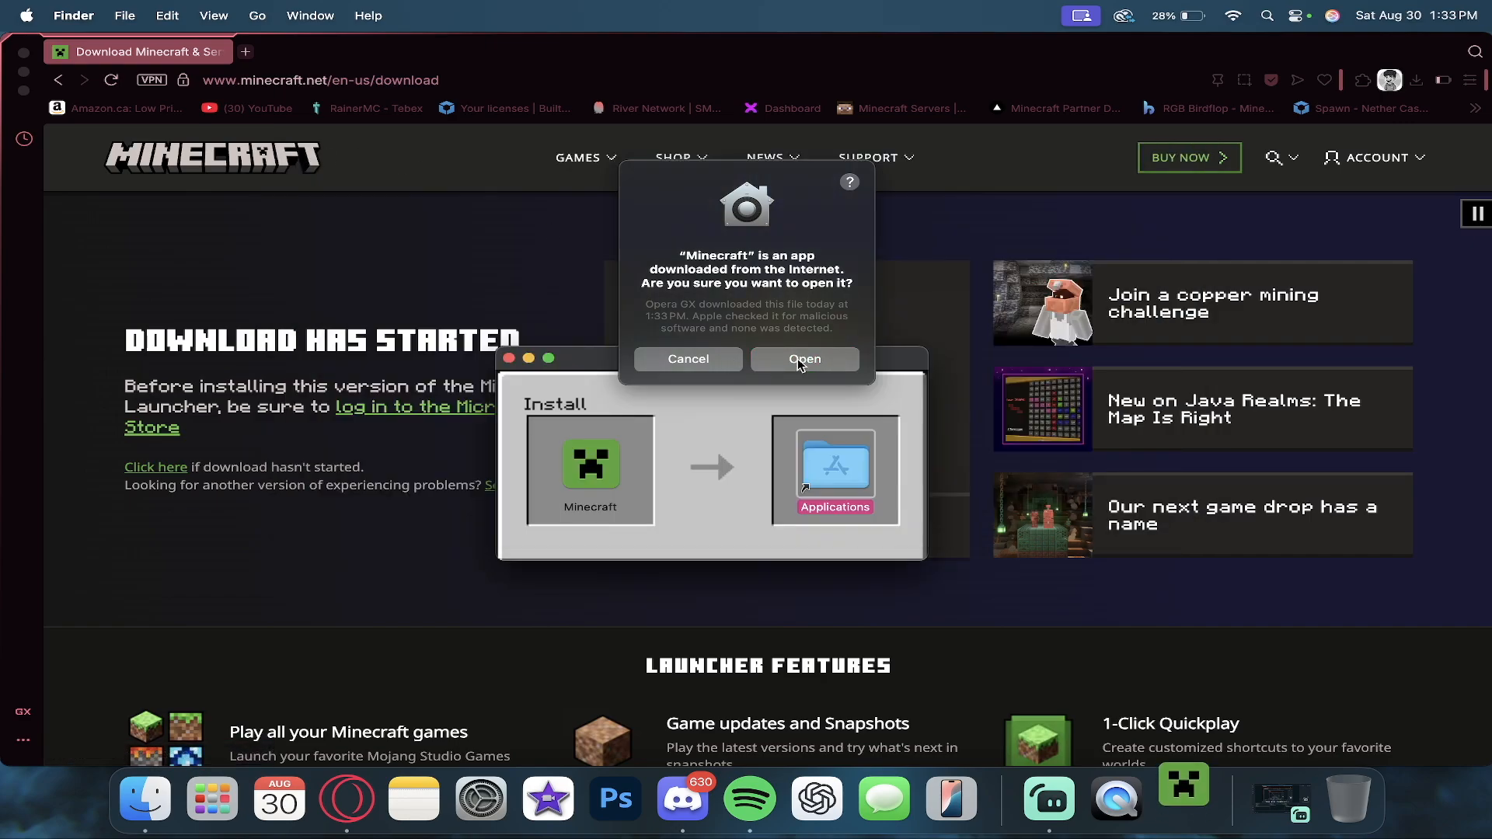
- Approve opening the internet-downloaded app and close the installer window
click(803, 359)
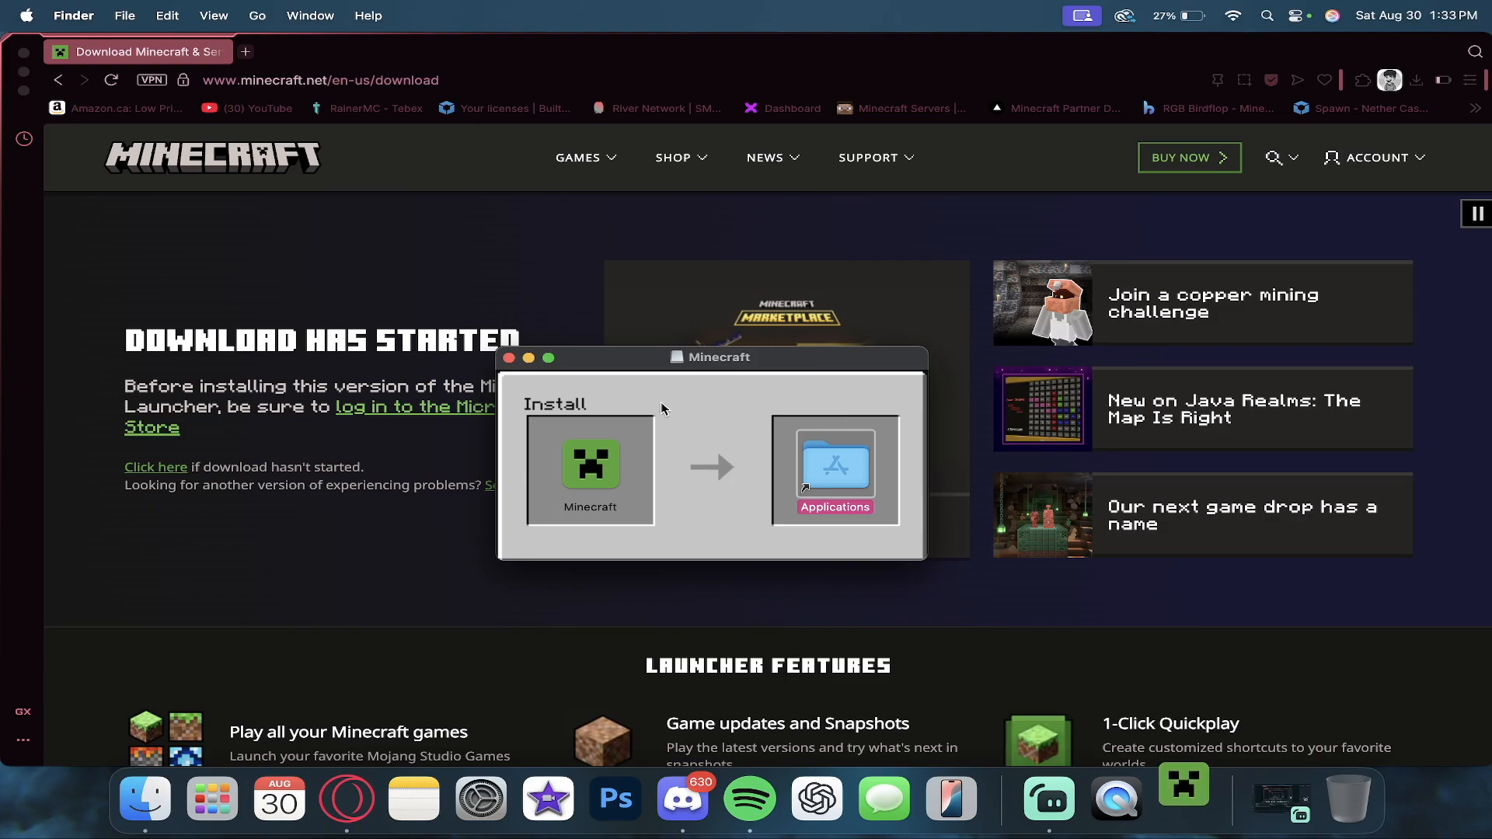
click(510, 357)
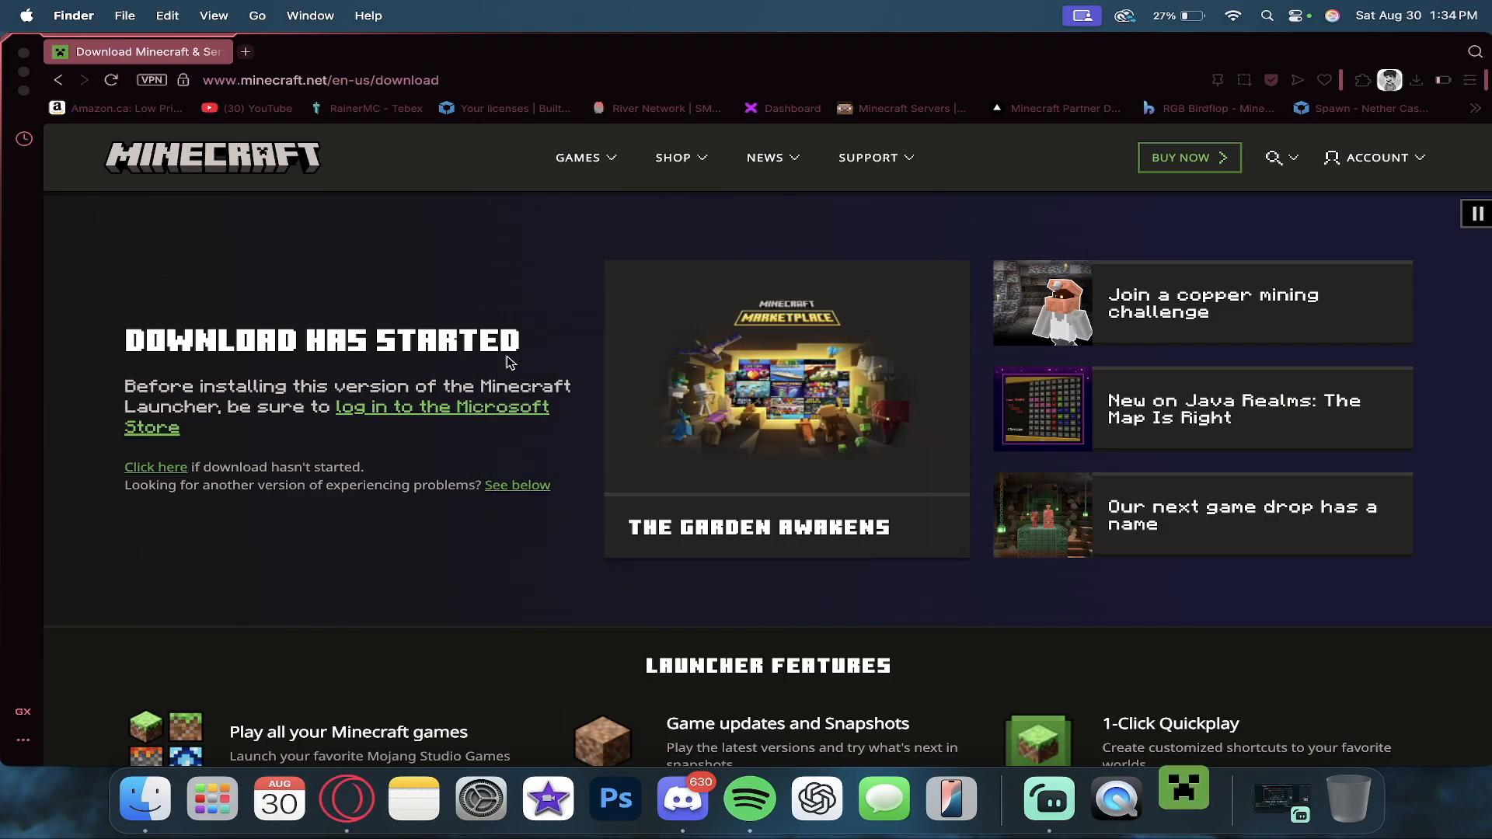
- Bring up the Minecraft Launcher and expand the Java Edition installation list
click(1182, 798)
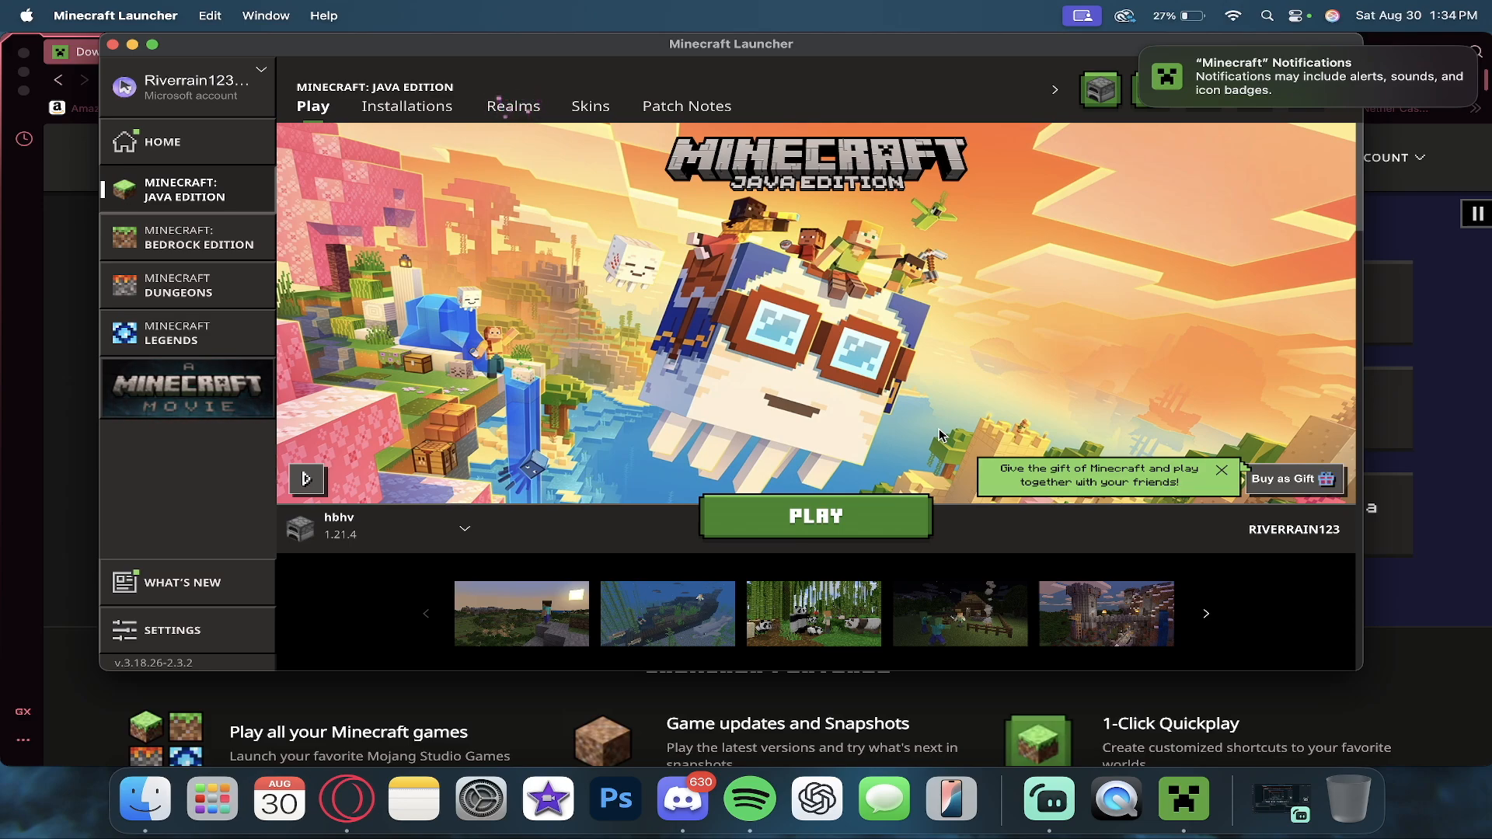
mouse_move(538, 379)
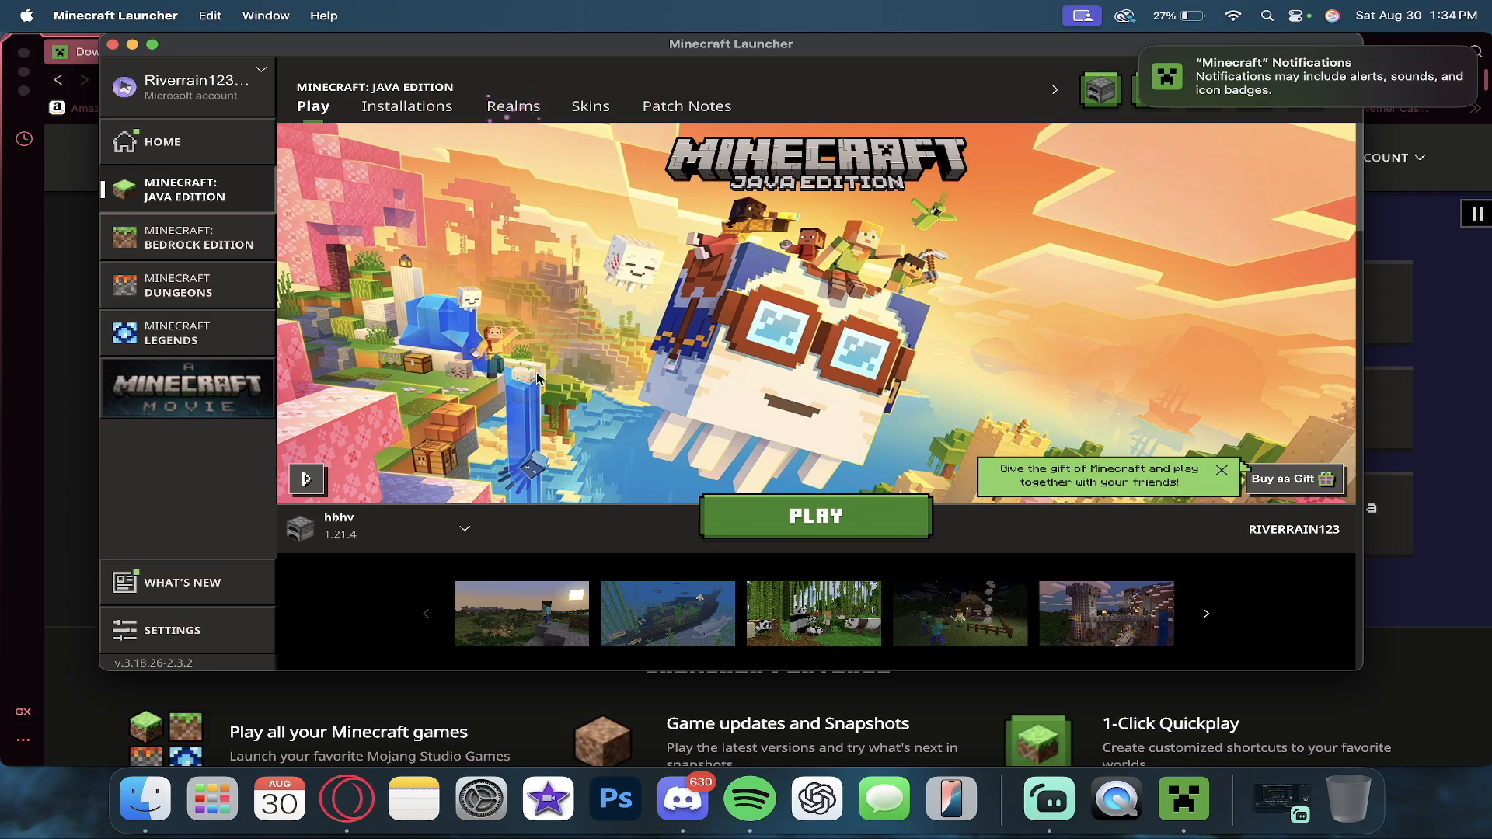
mouse_move(390, 493)
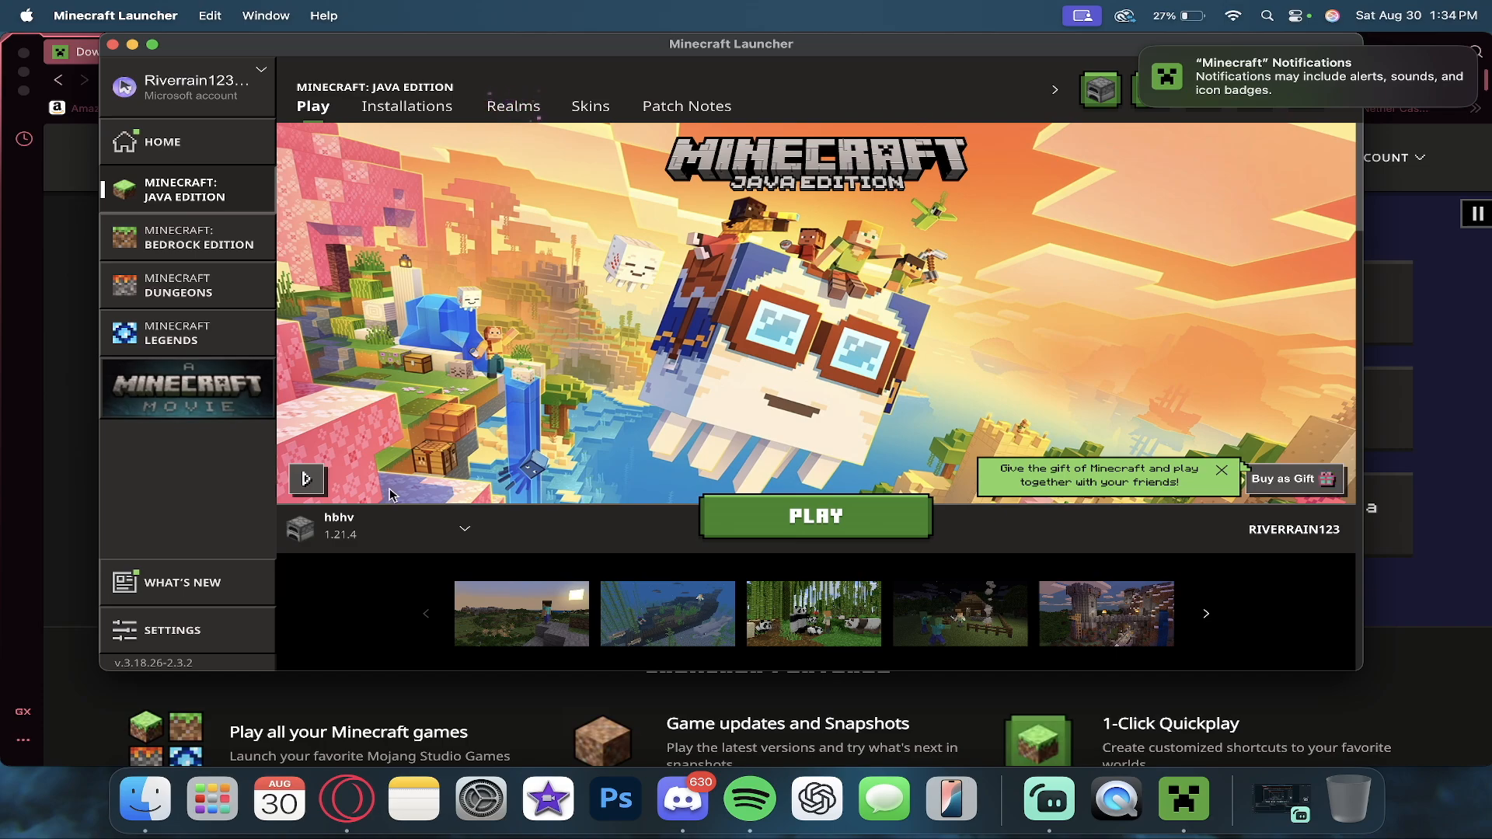
click(465, 528)
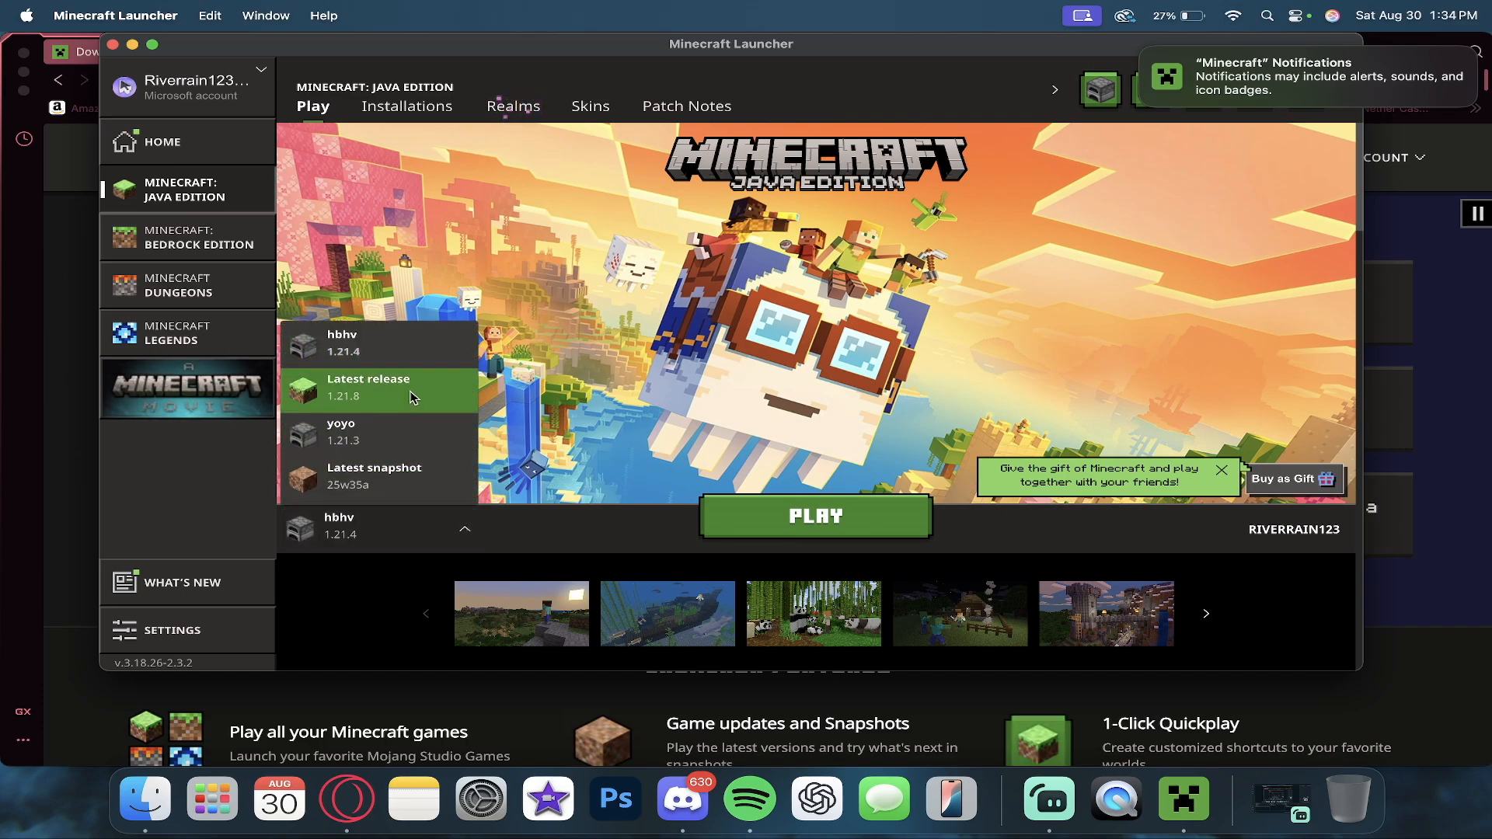
- Choose the Latest release 1.21.8 installation for Java Edition
click(378, 388)
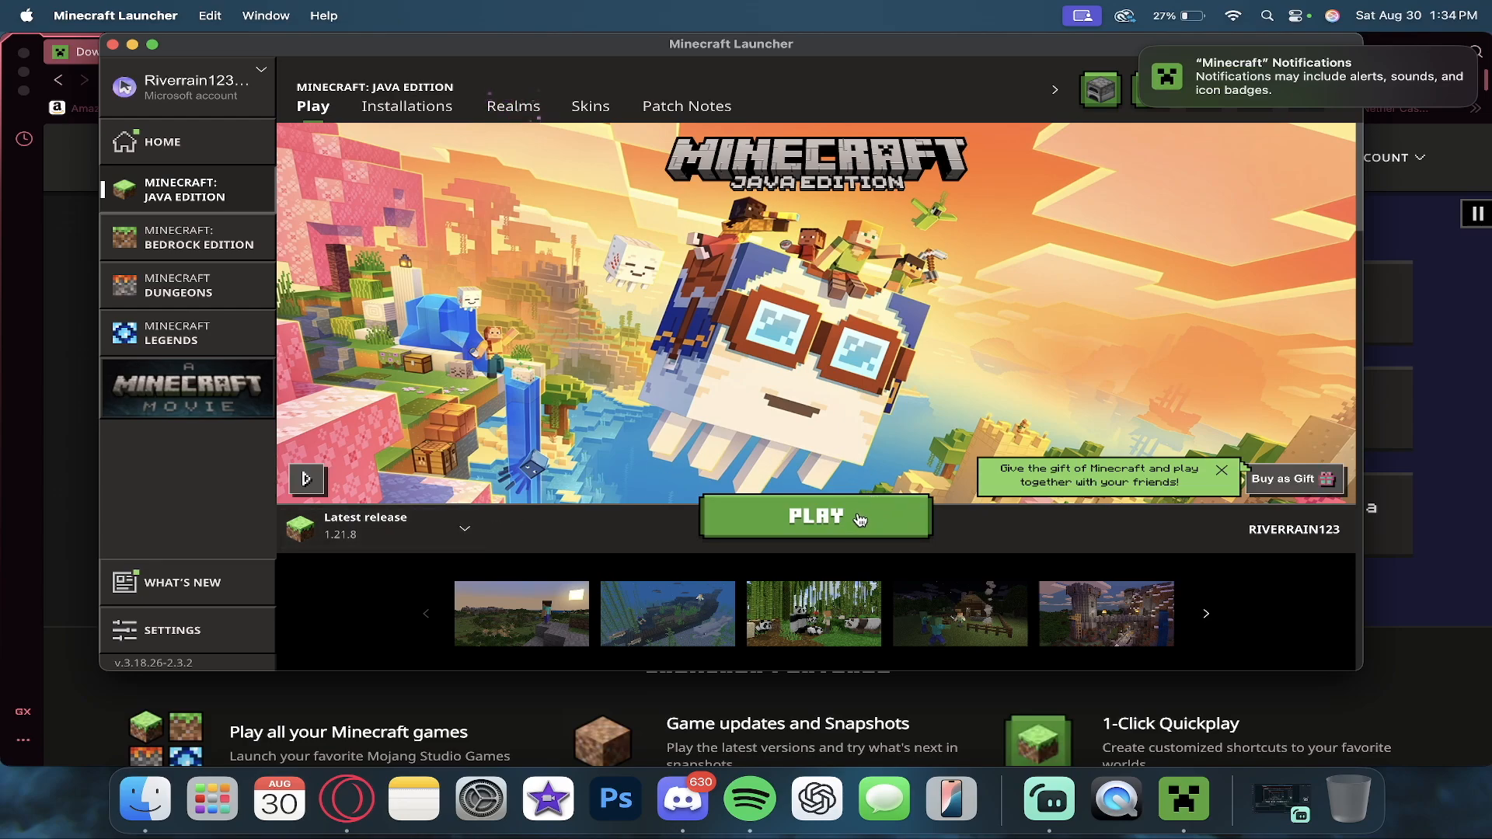
mouse_move(837, 480)
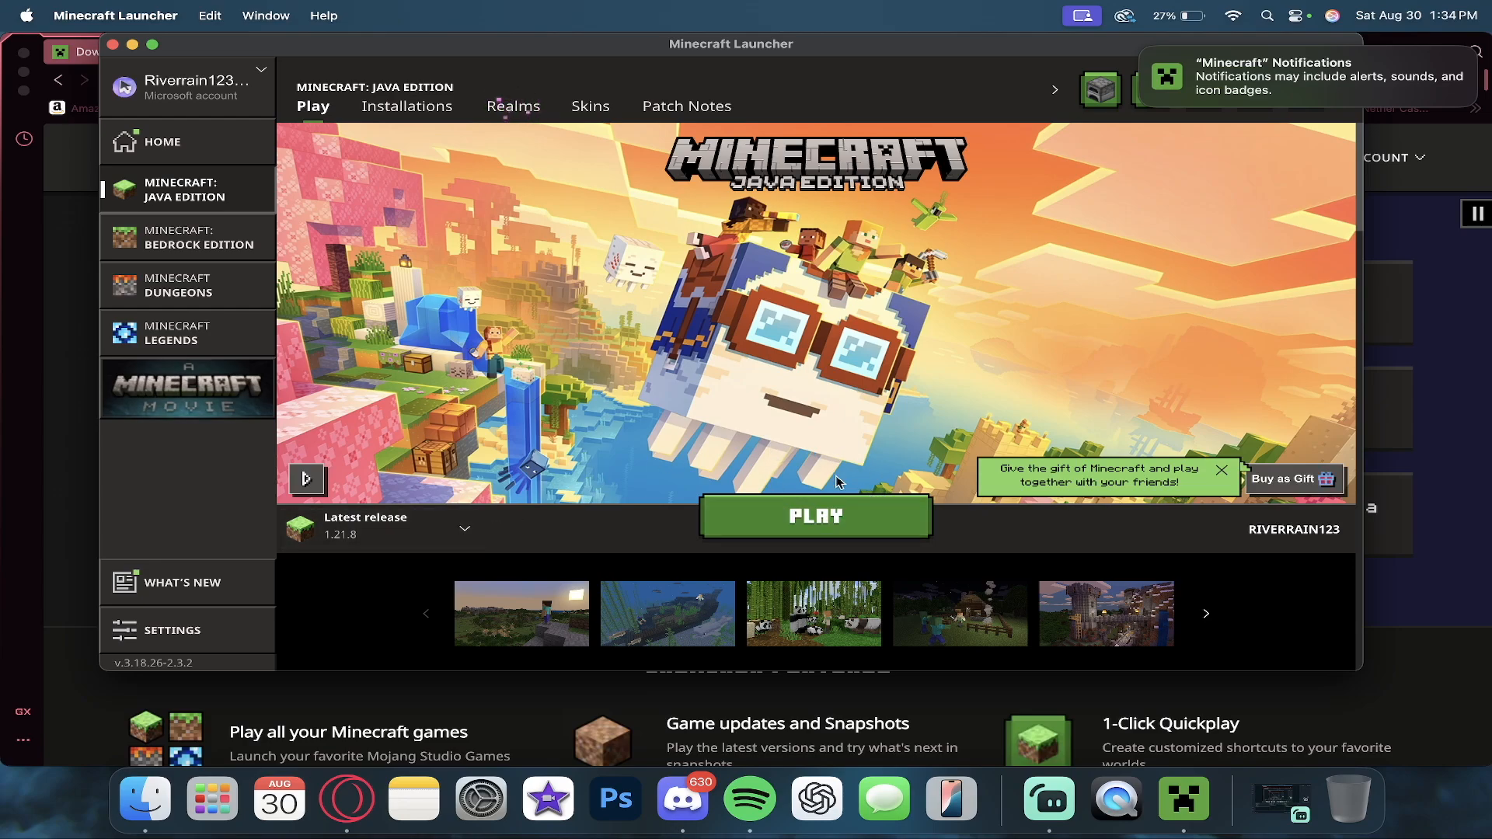
mouse_move(842, 430)
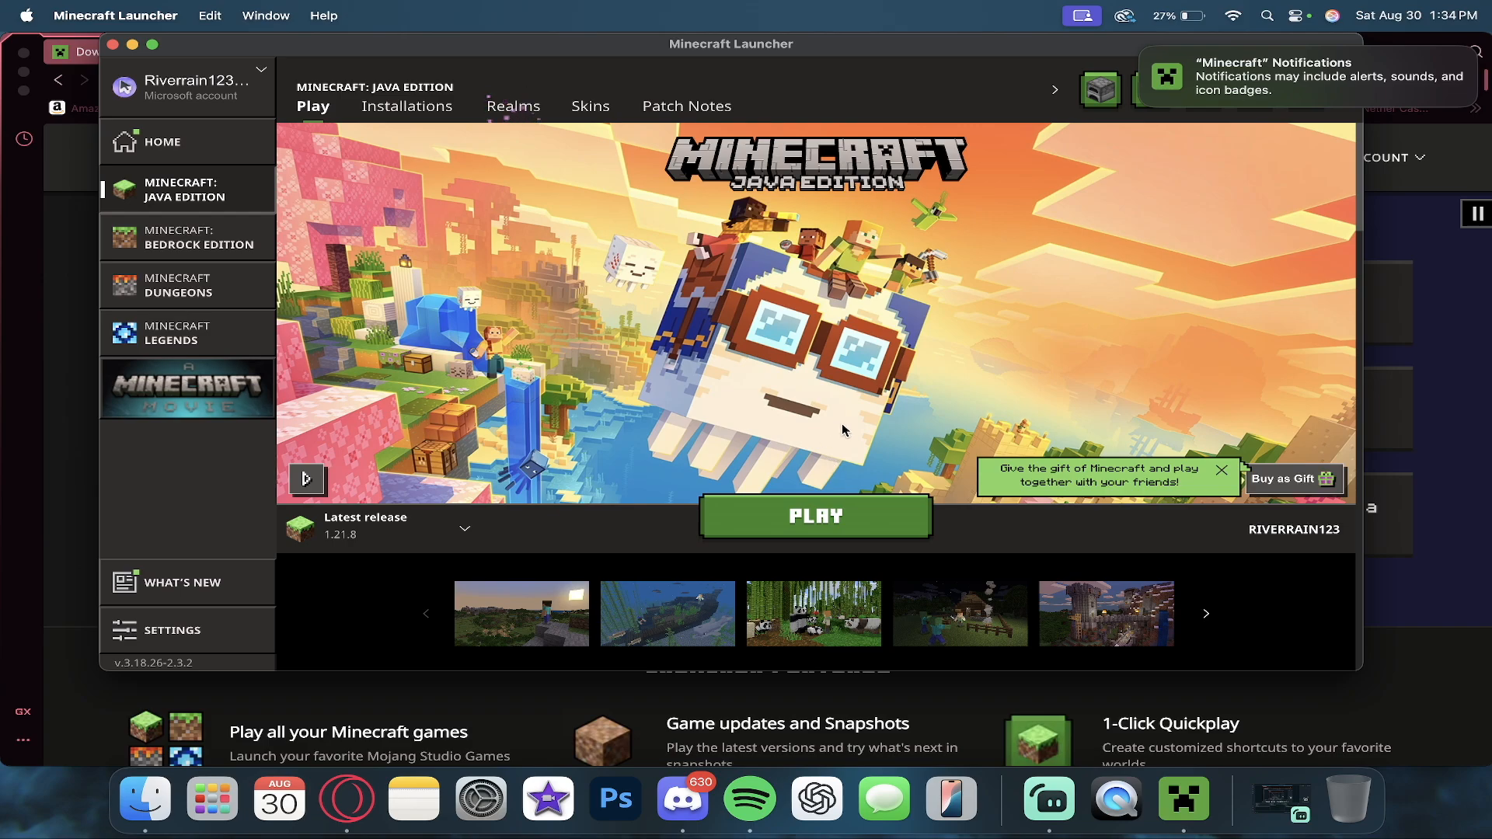
mouse_move(772, 387)
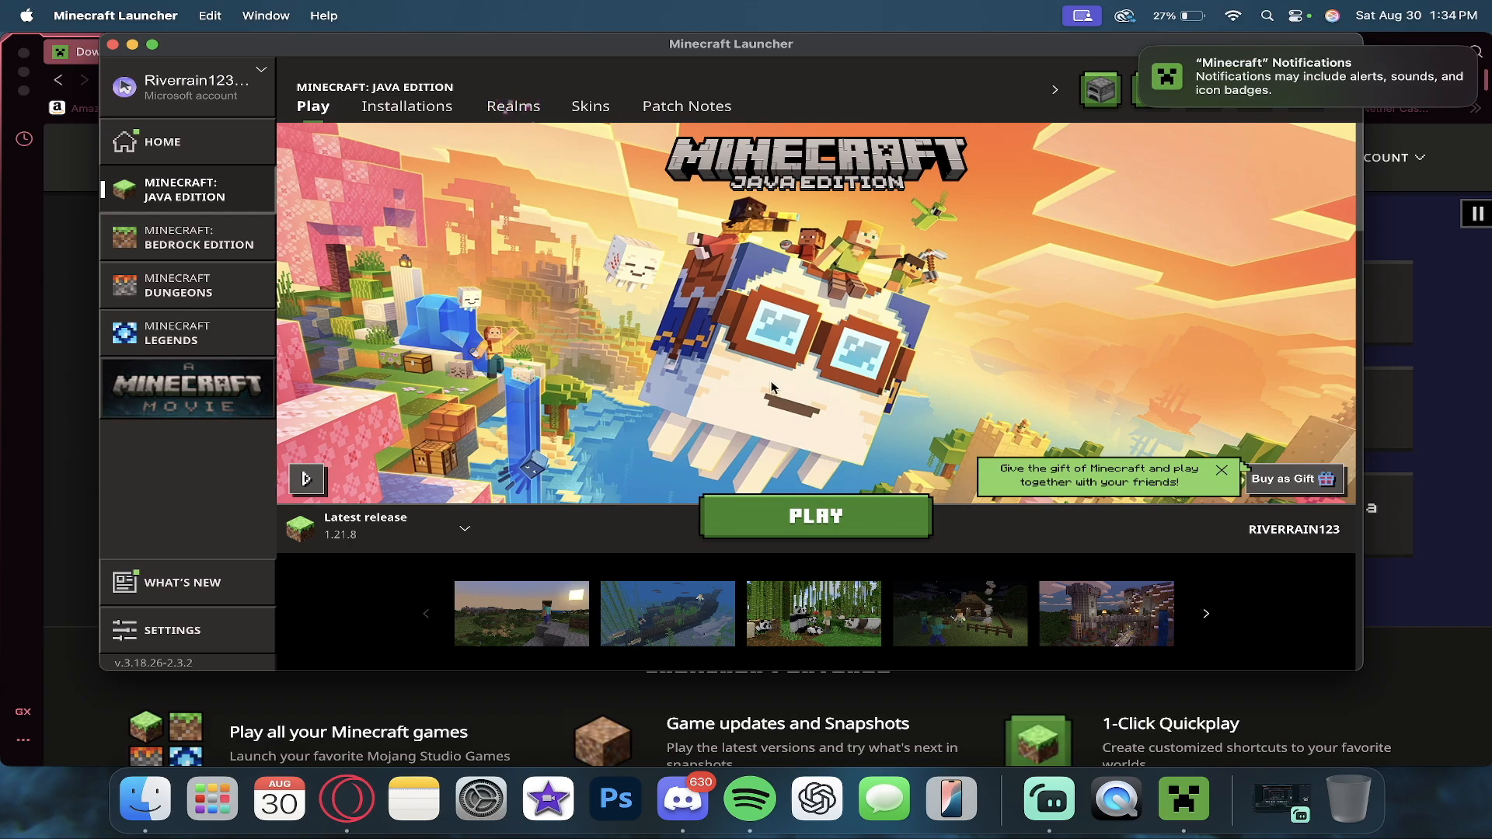
mouse_move(789, 391)
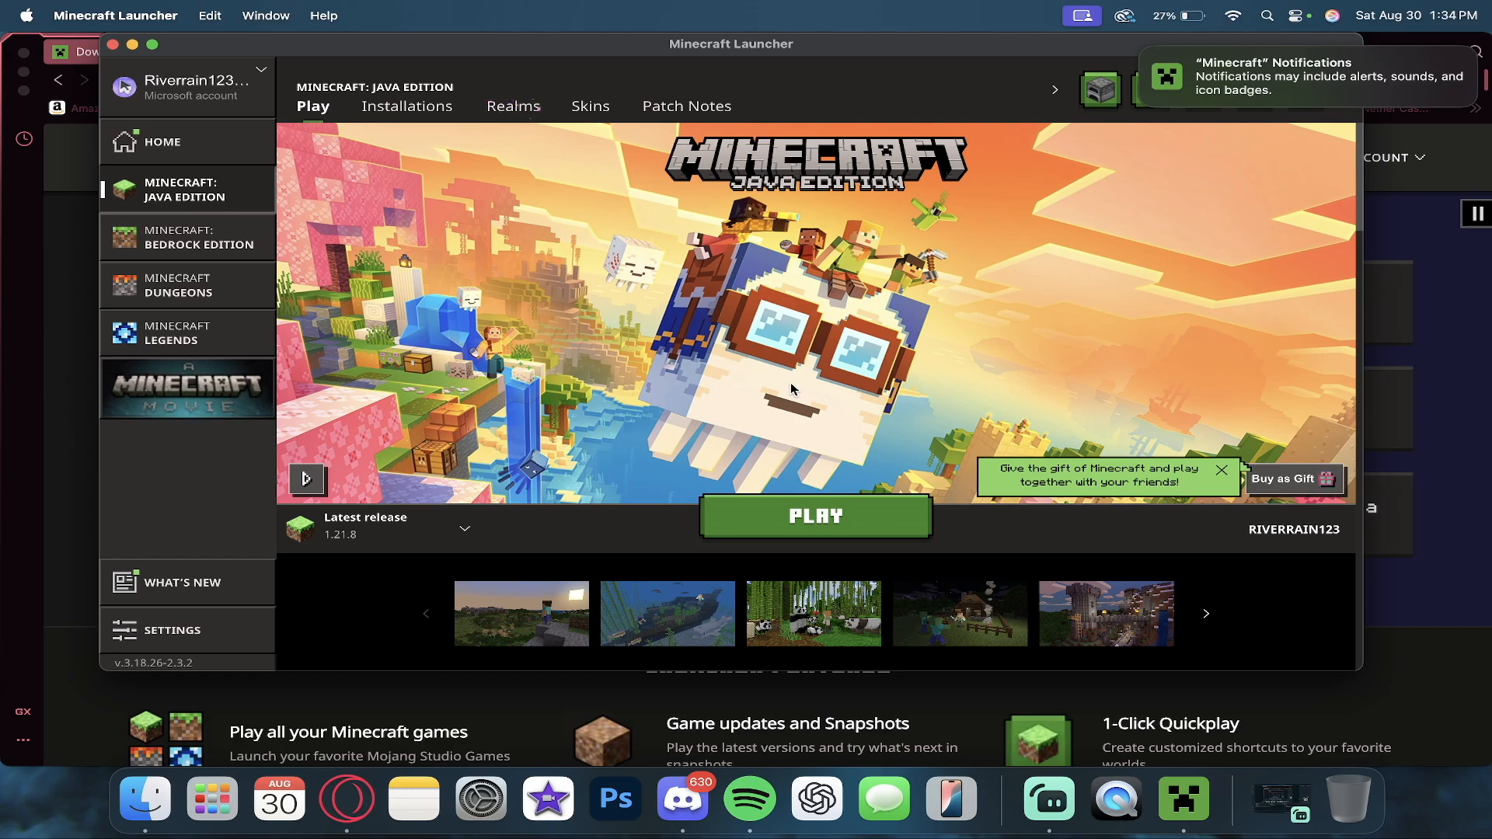
mouse_move(799, 390)
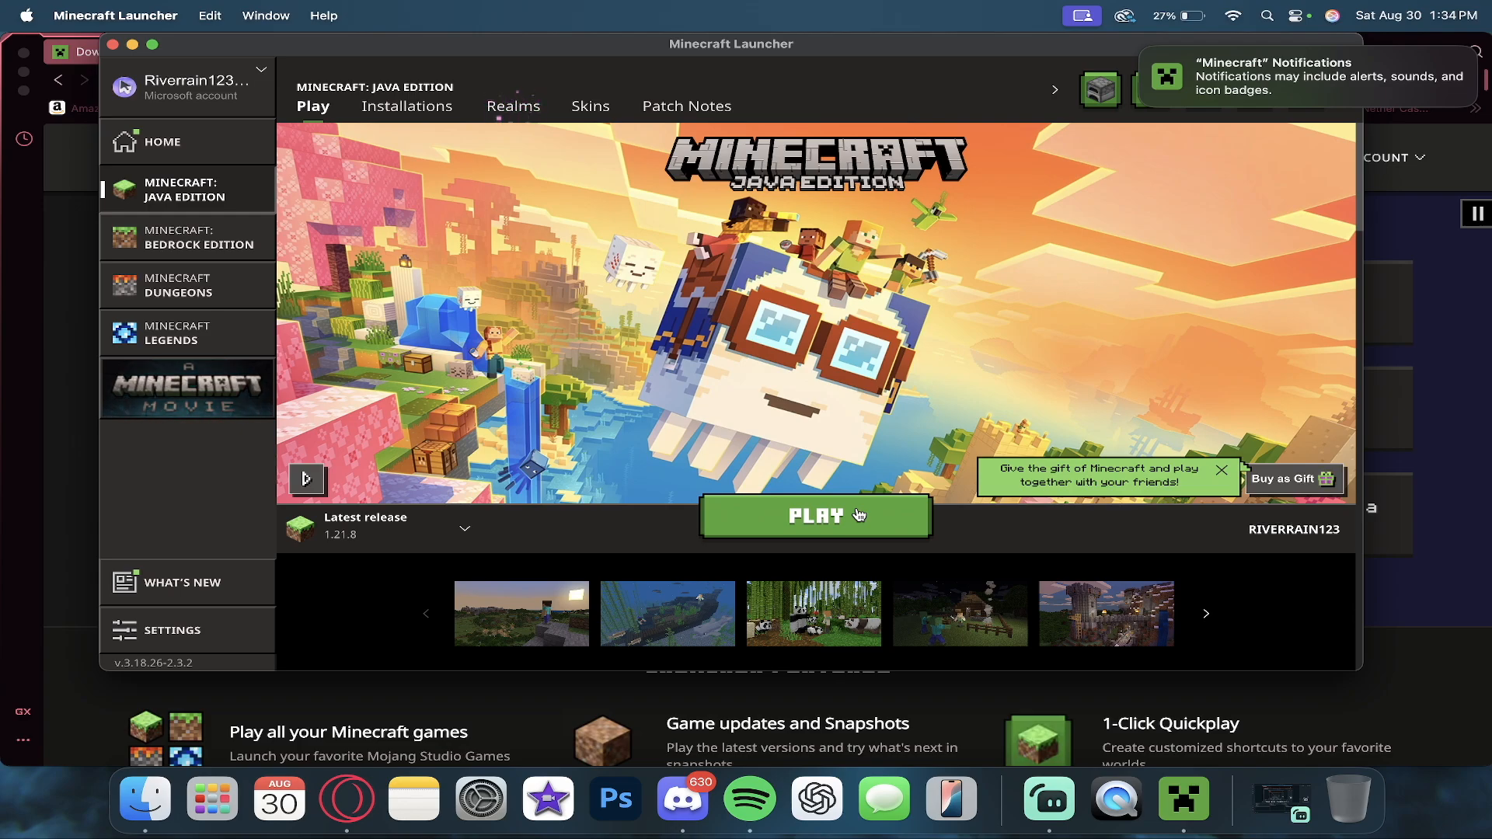
mouse_move(878, 514)
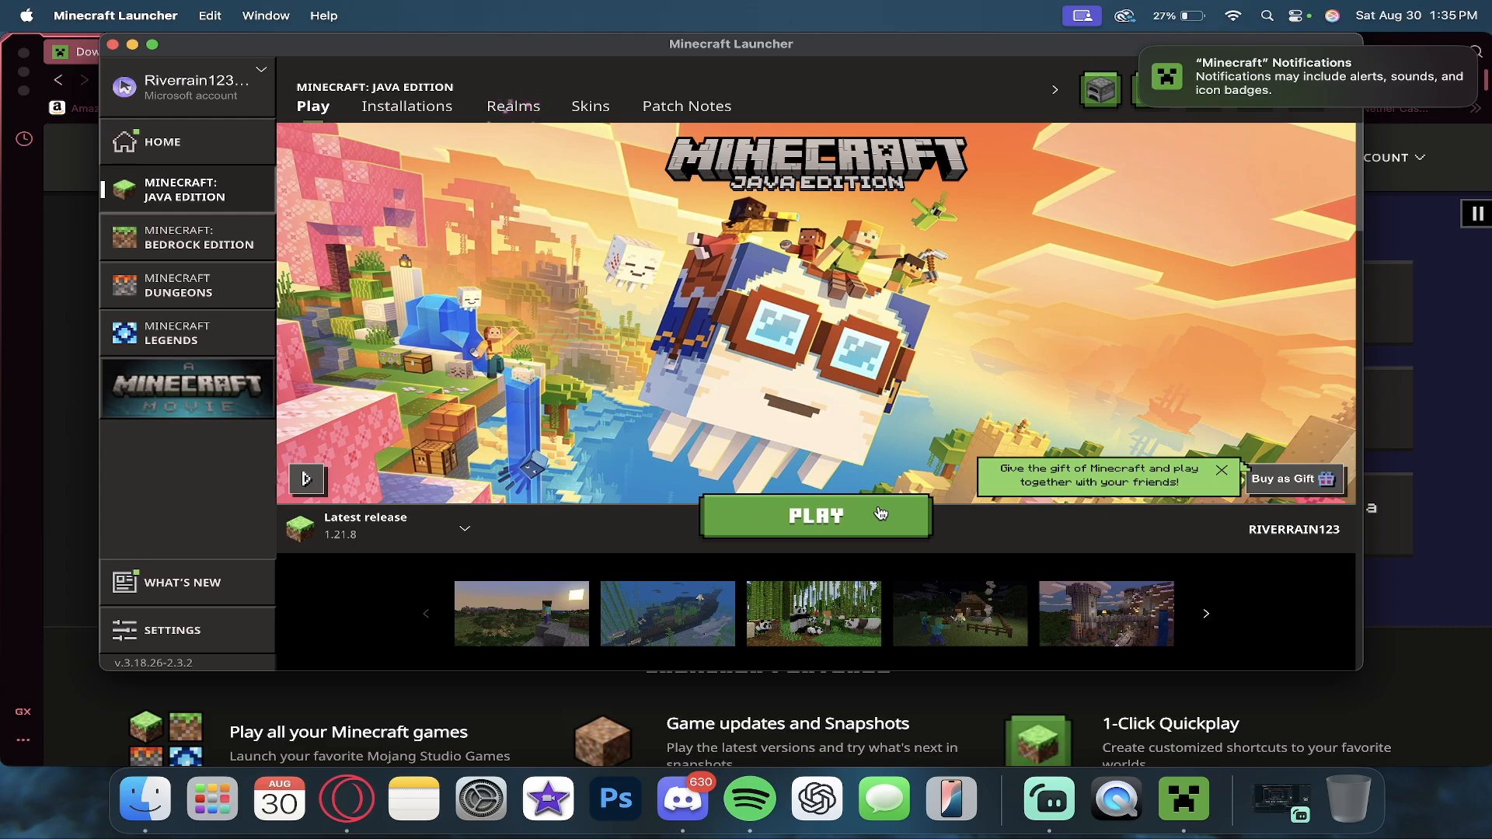
- Play release 1.21.8 and create a new Survival world named New World in Singleplayer
click(814, 516)
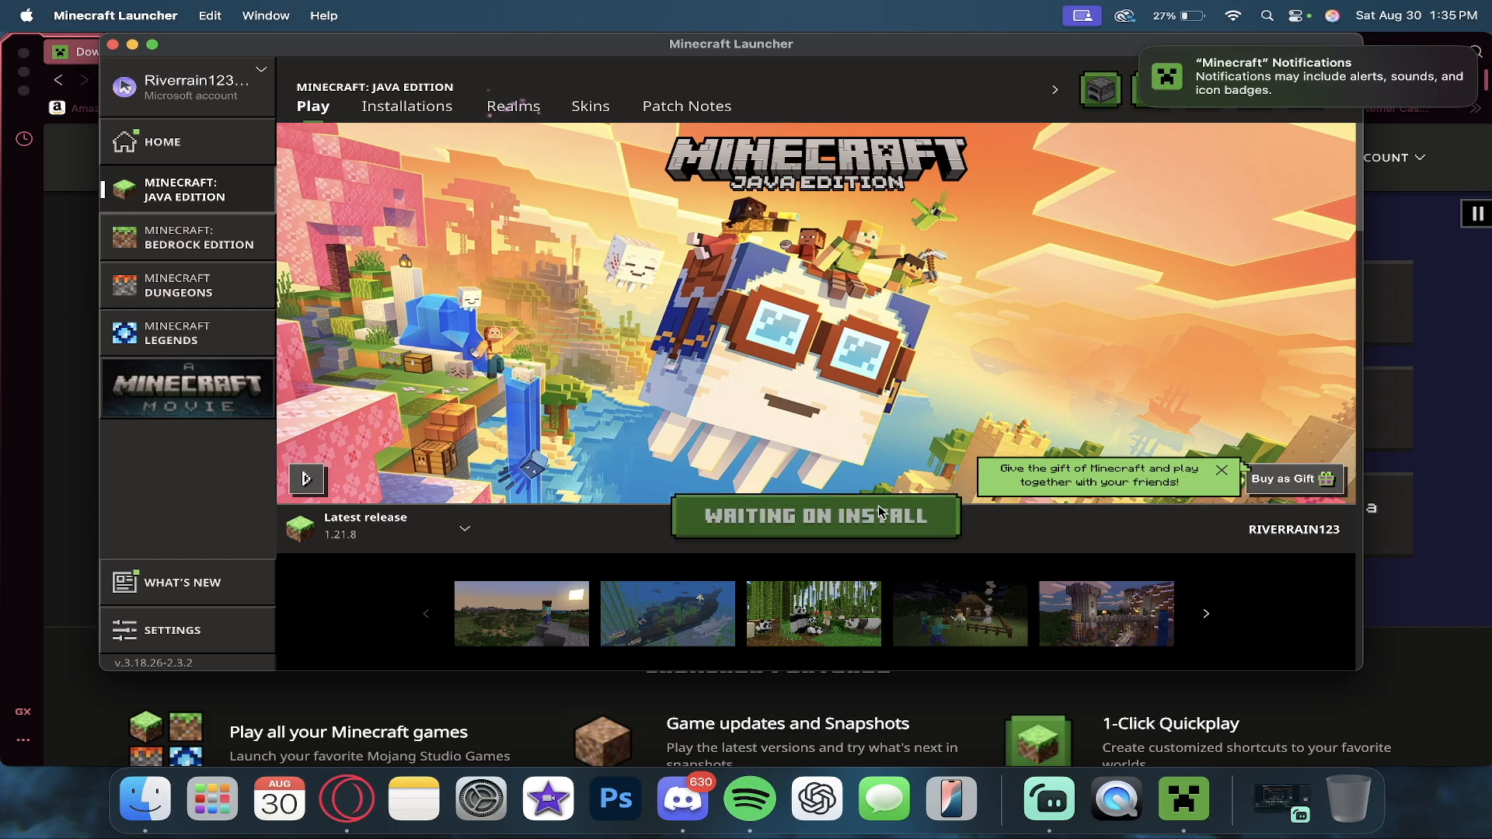
click(812, 516)
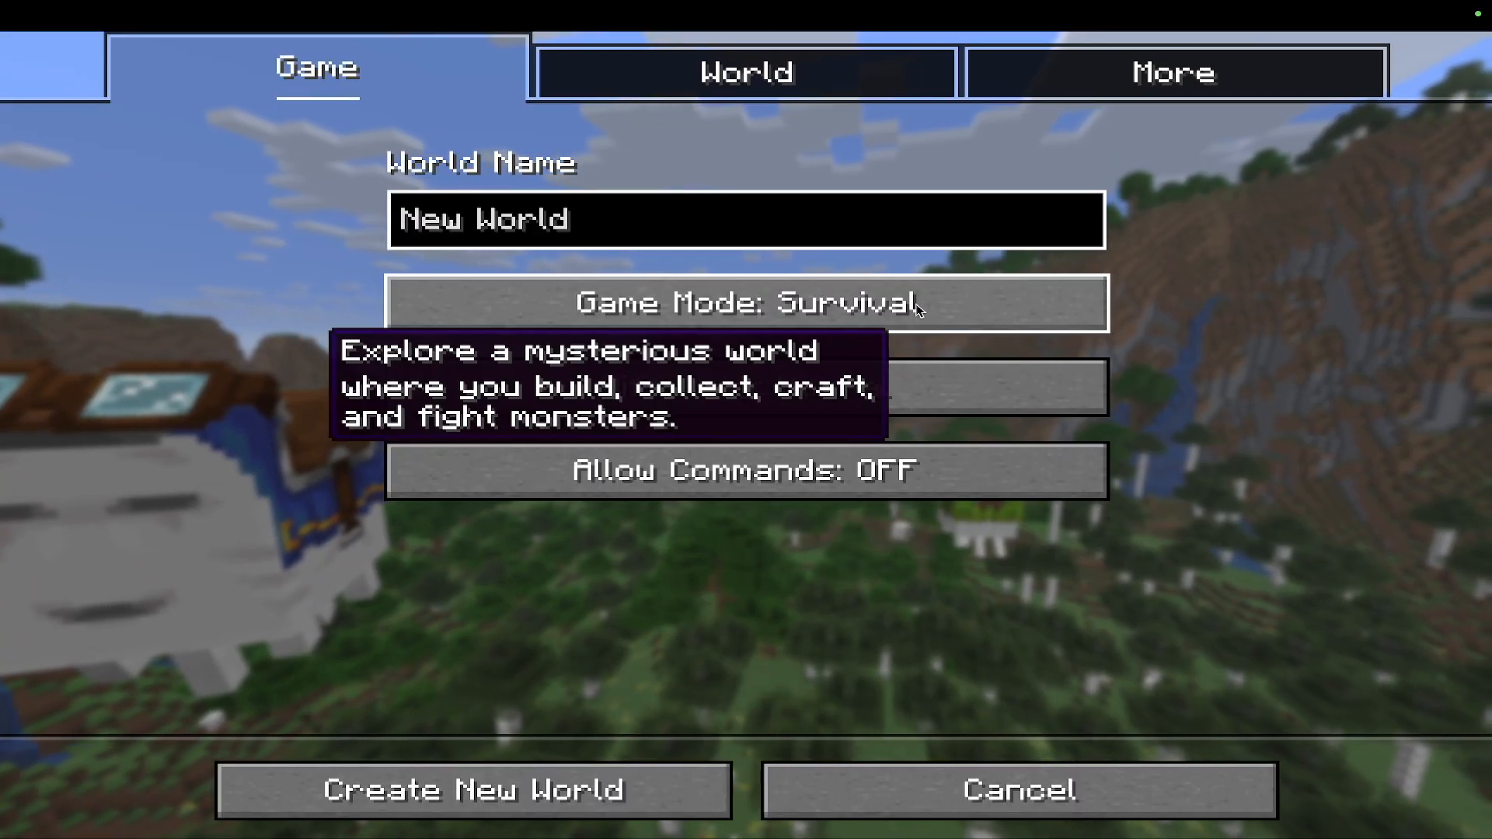
click(474, 790)
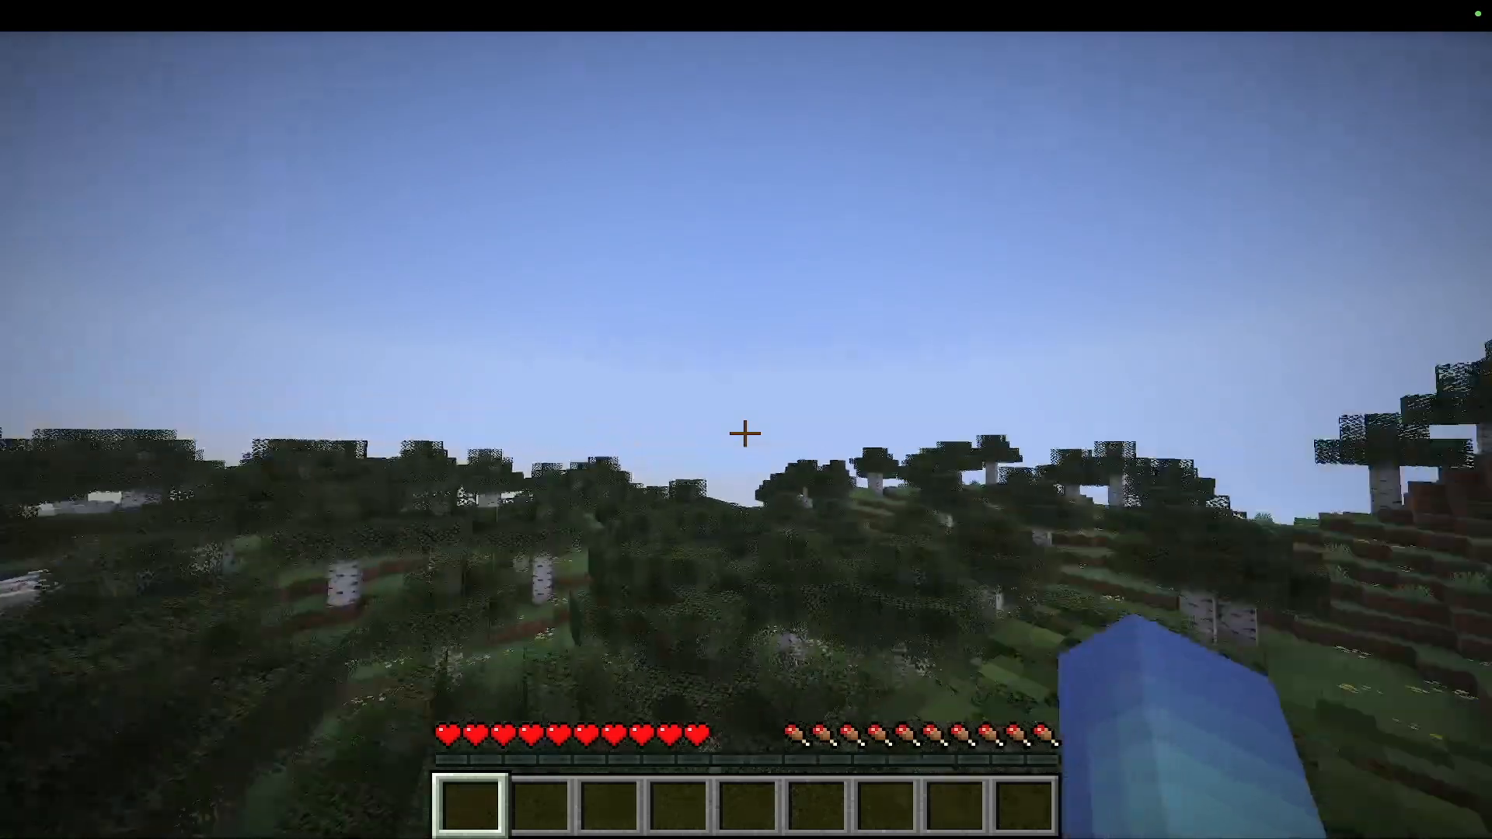
mouse_move(745, 432)
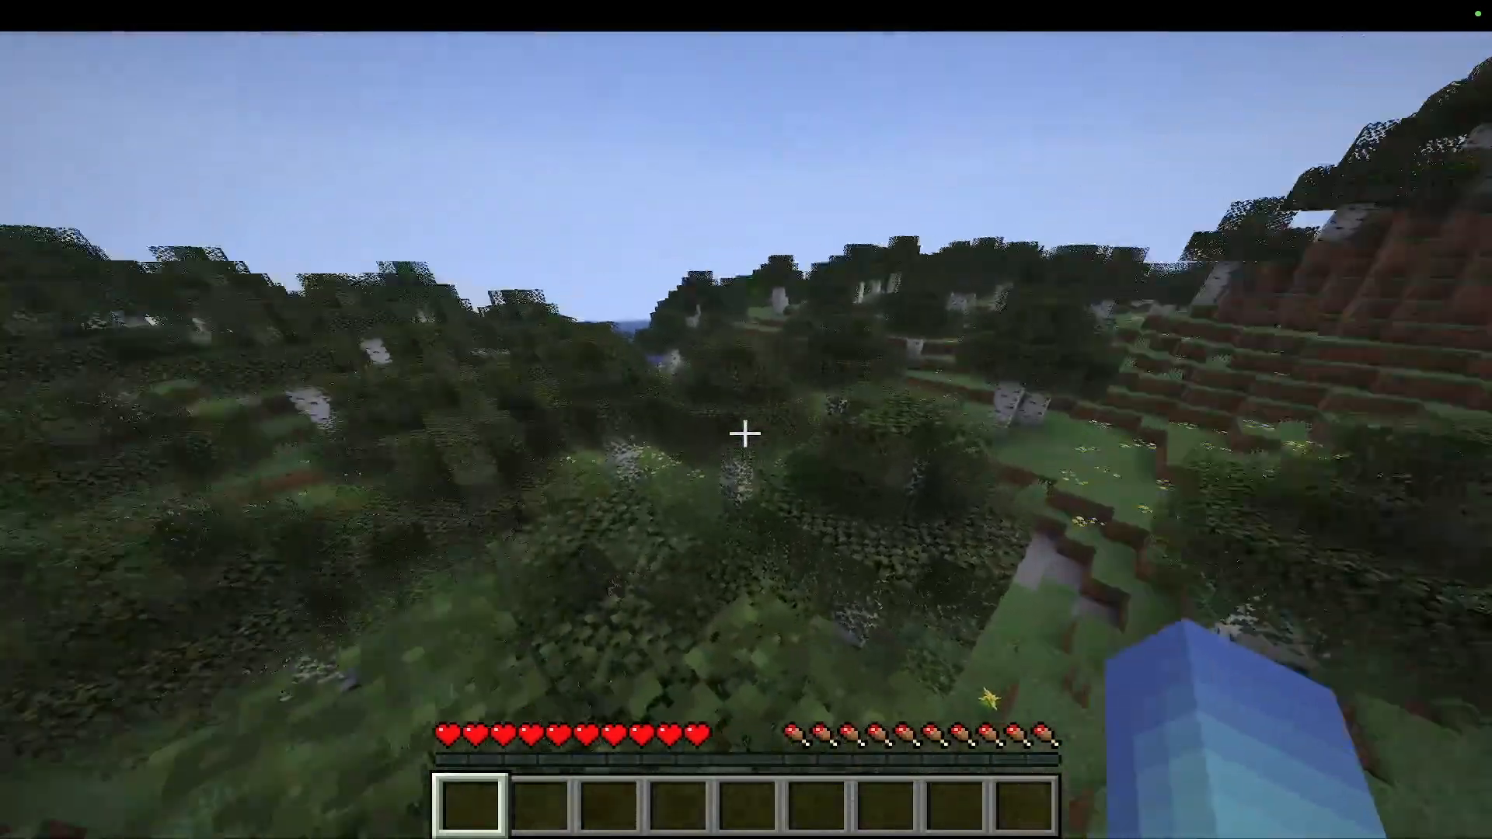
mouse_move(745, 434)
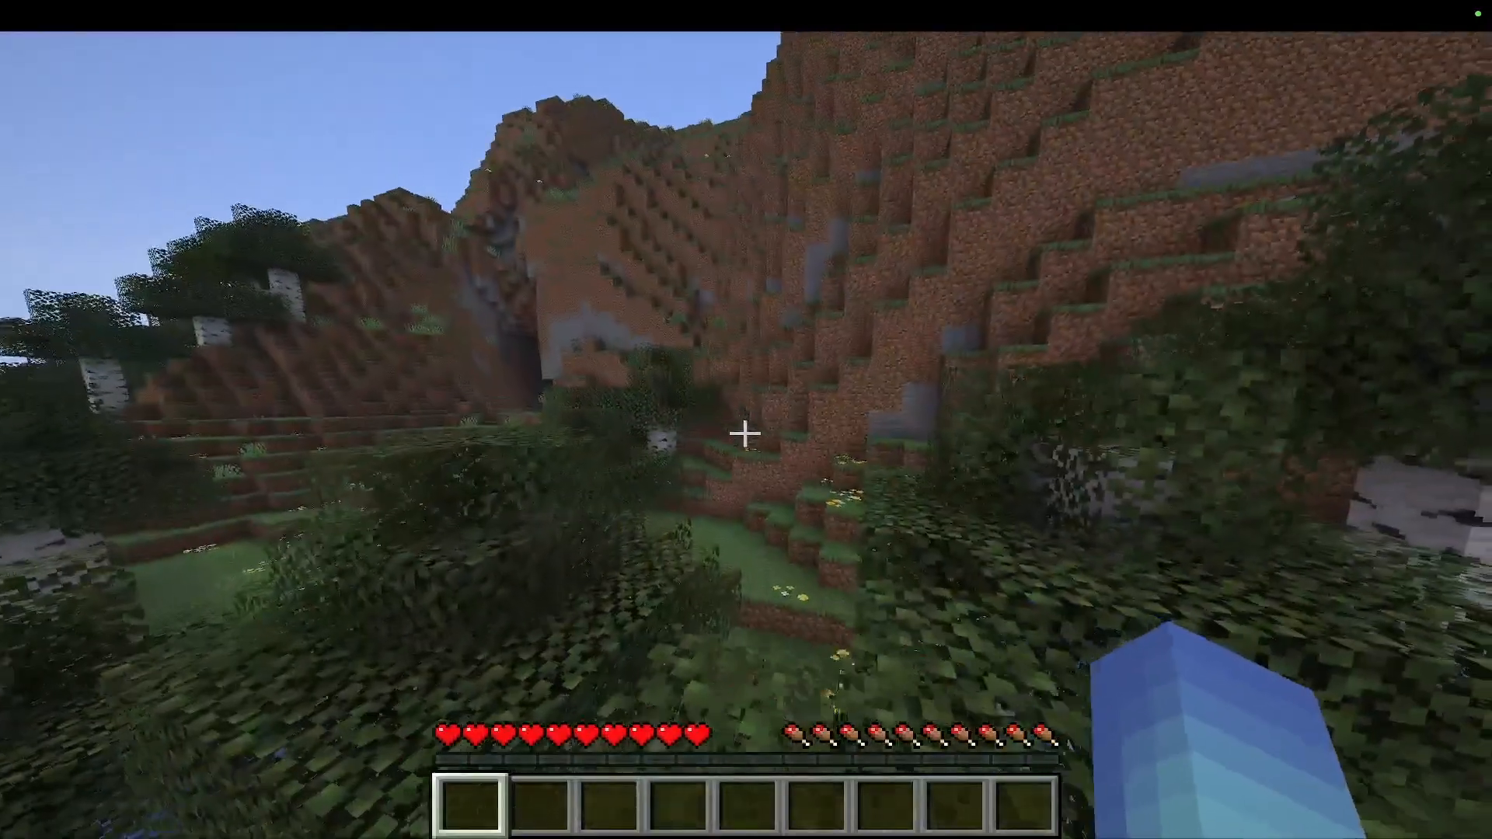
mouse_move(746, 429)
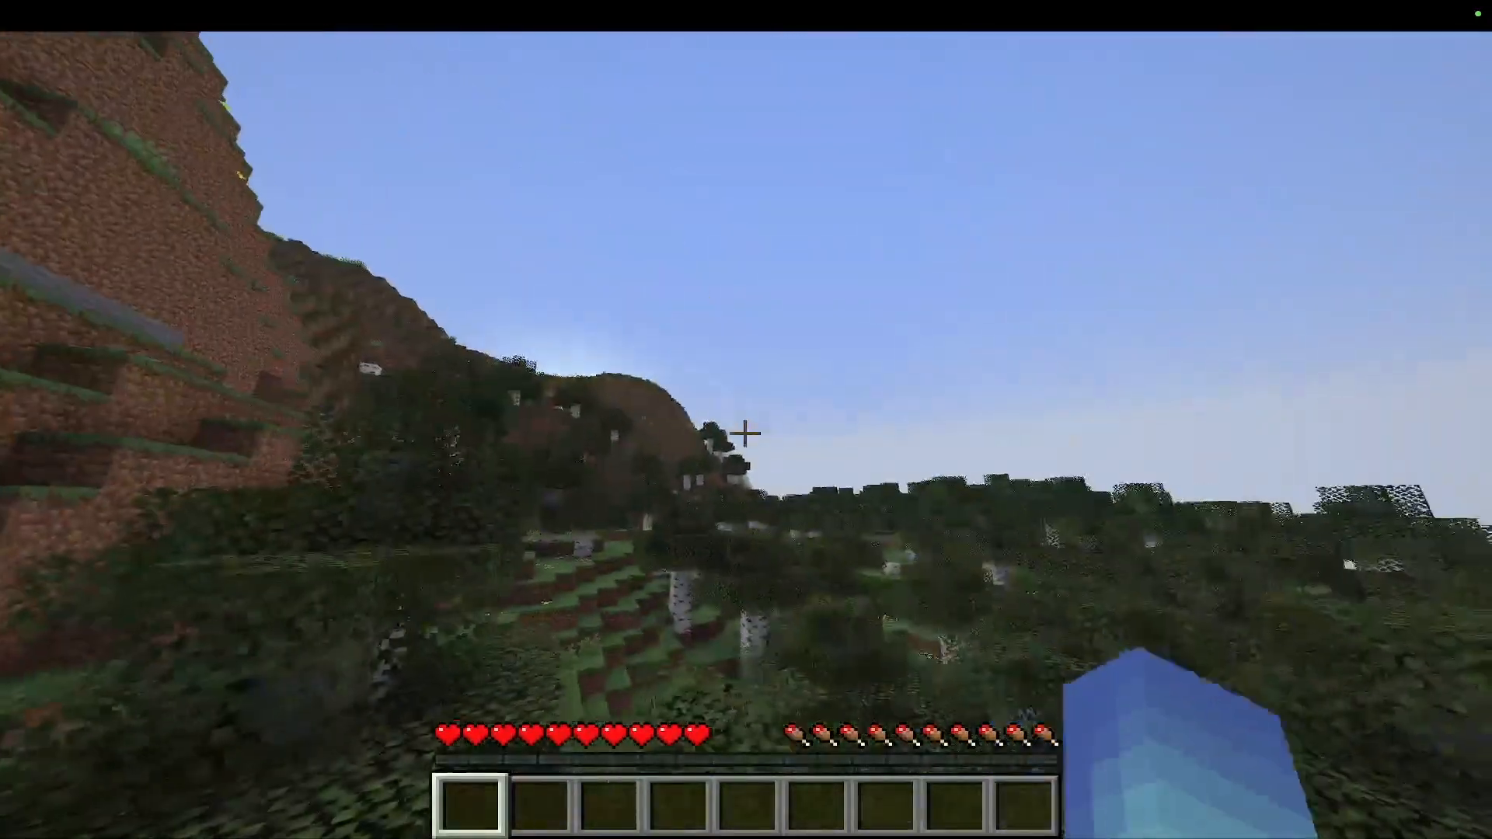